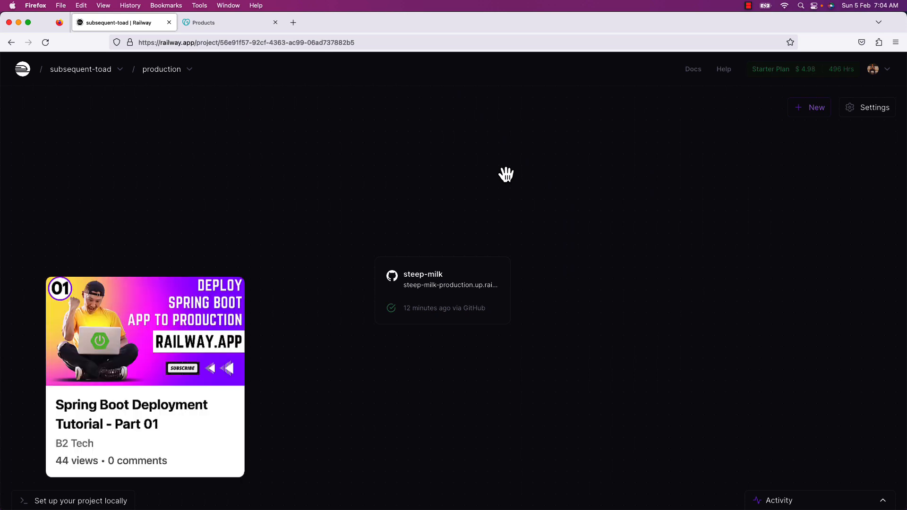
mouse_move(156, 142)
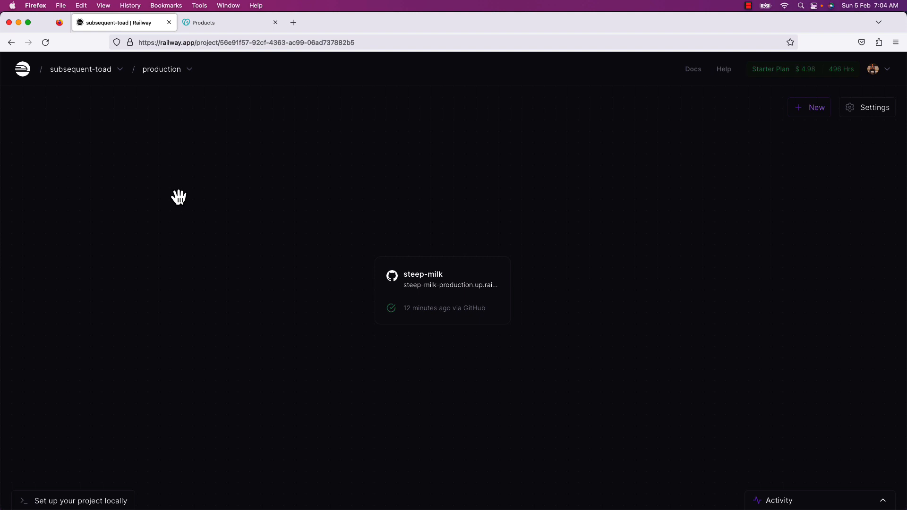
mouse_move(422, 283)
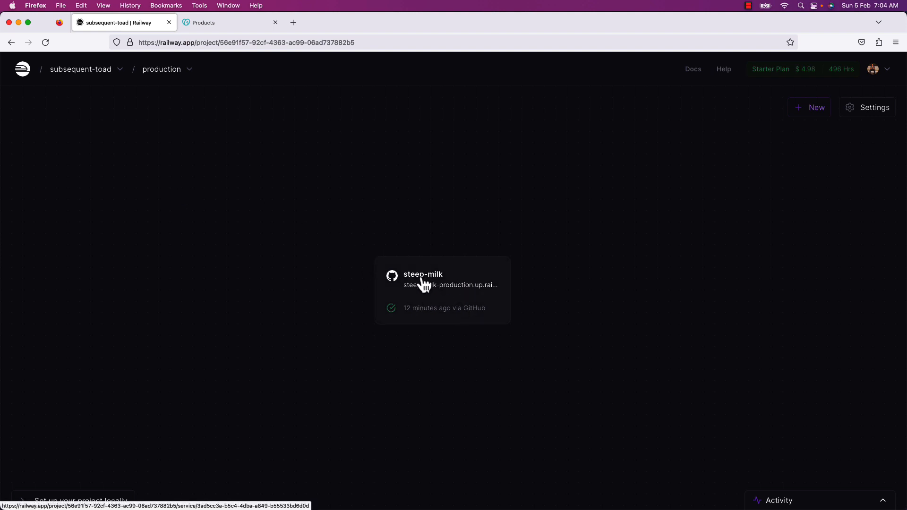
- Open the steep-milk service and launch steep-milk-production.up.railway.app in a new tab
left_click(443, 283)
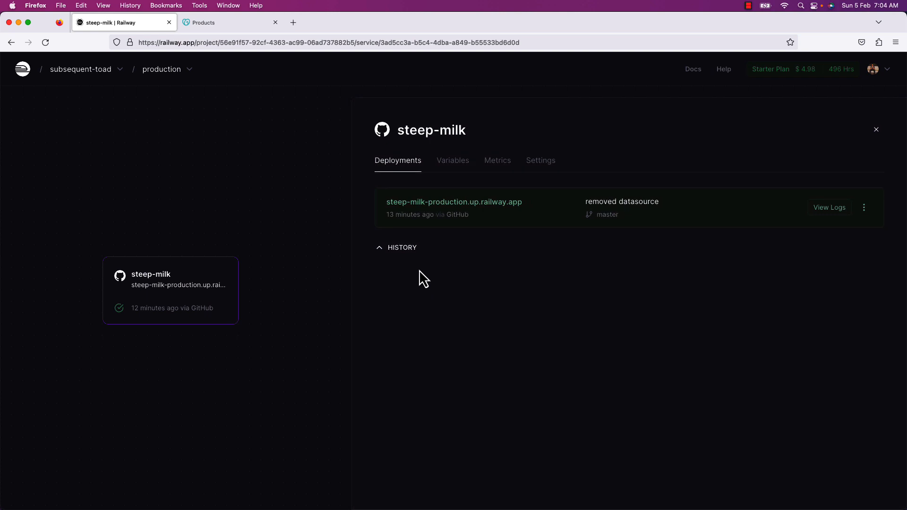
mouse_move(453, 201)
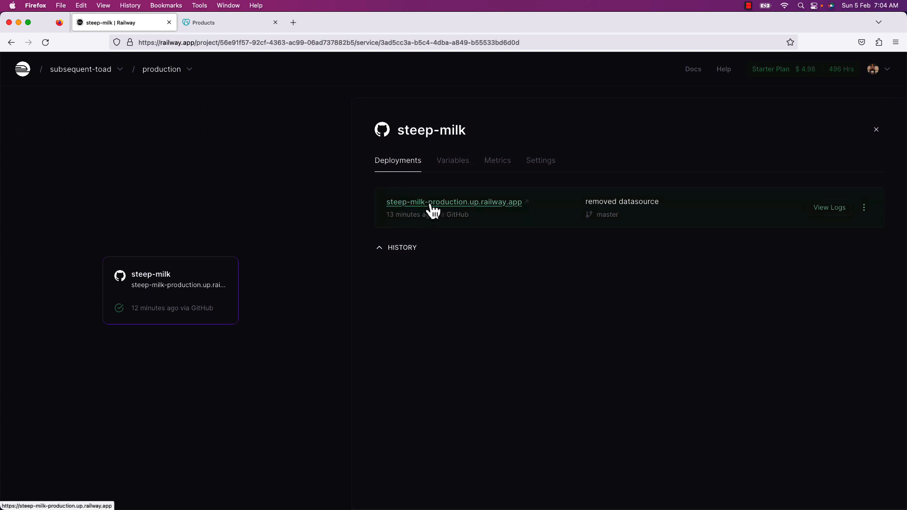
left_click(453, 202)
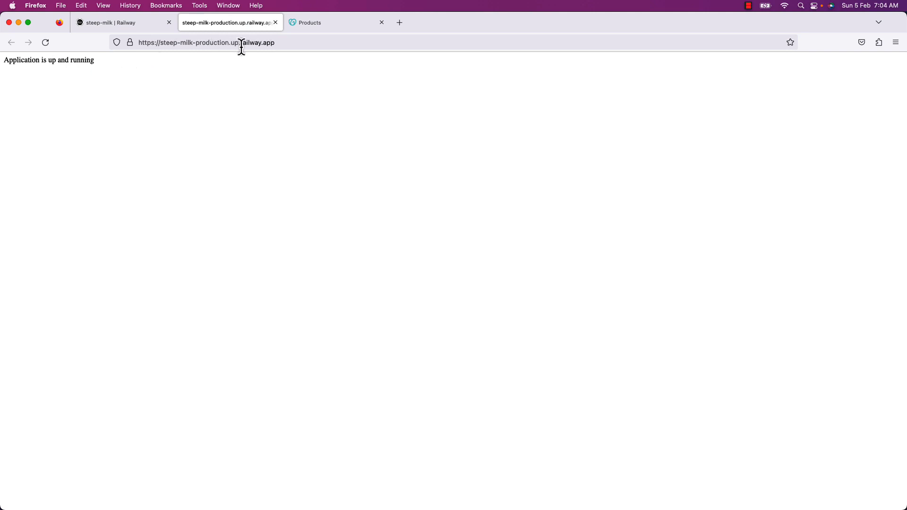
mouse_move(262, 42)
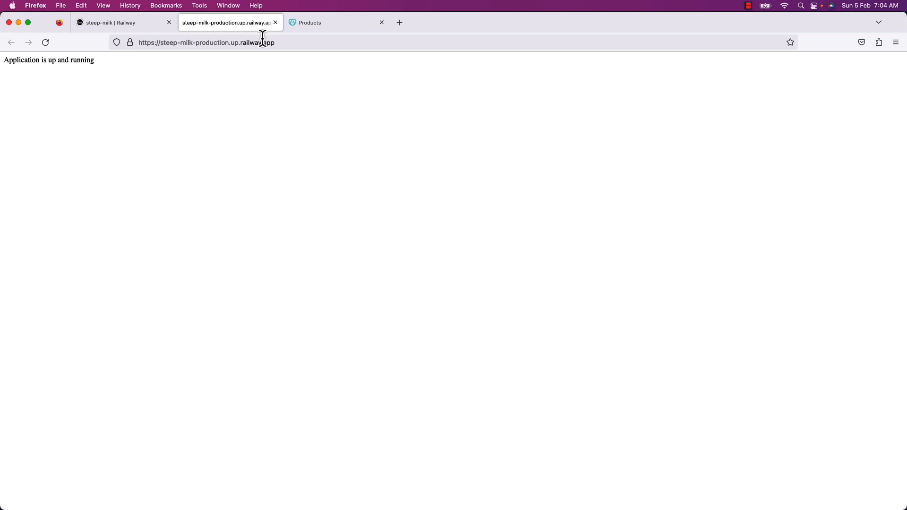
mouse_move(211, 67)
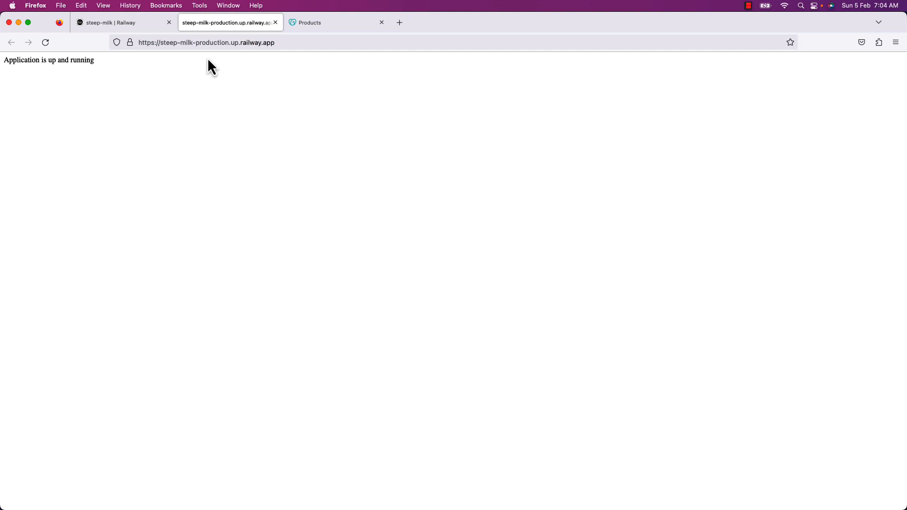
mouse_move(183, 100)
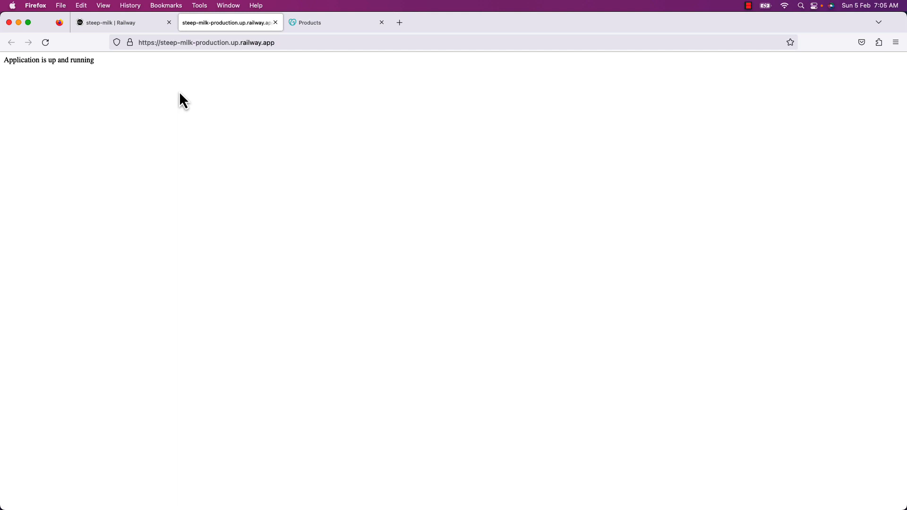
mouse_move(146, 111)
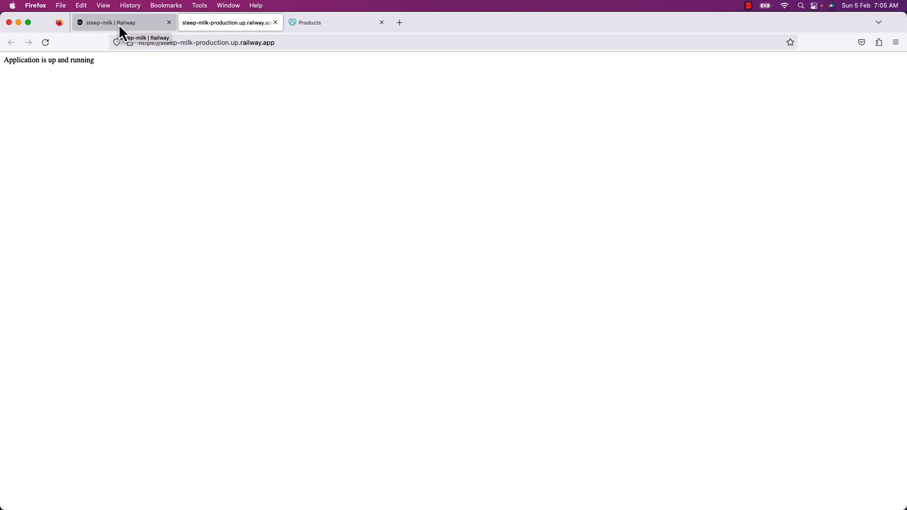
- In steep-milk's Railway settings, start a custom domain and enter advaithainfotech.in
left_click(116, 22)
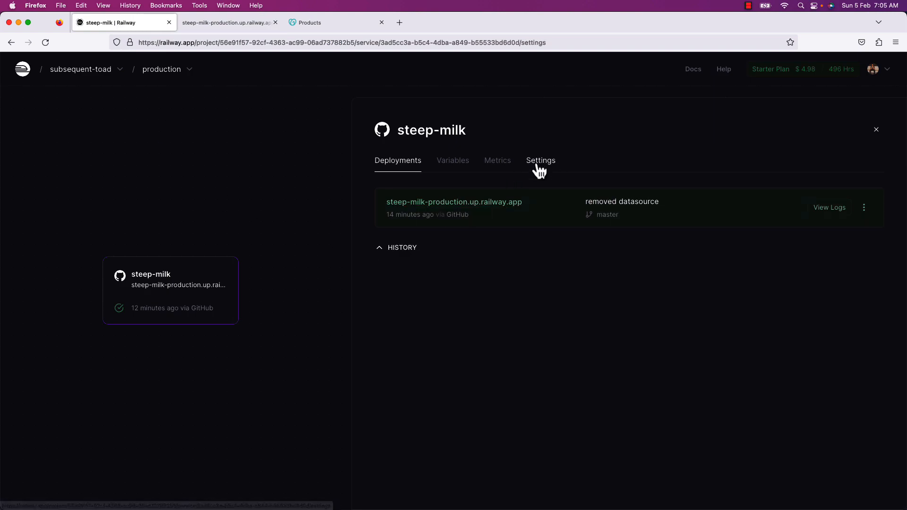
left_click(539, 160)
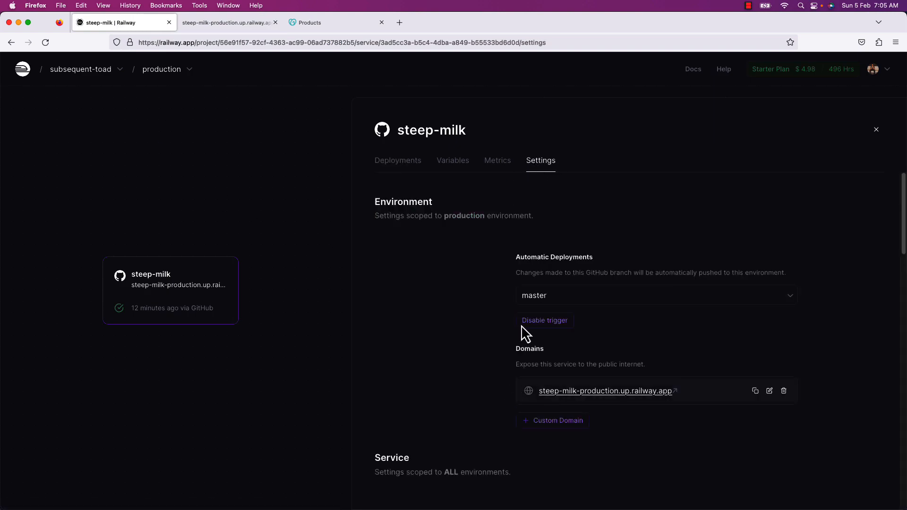
left_click(558, 420)
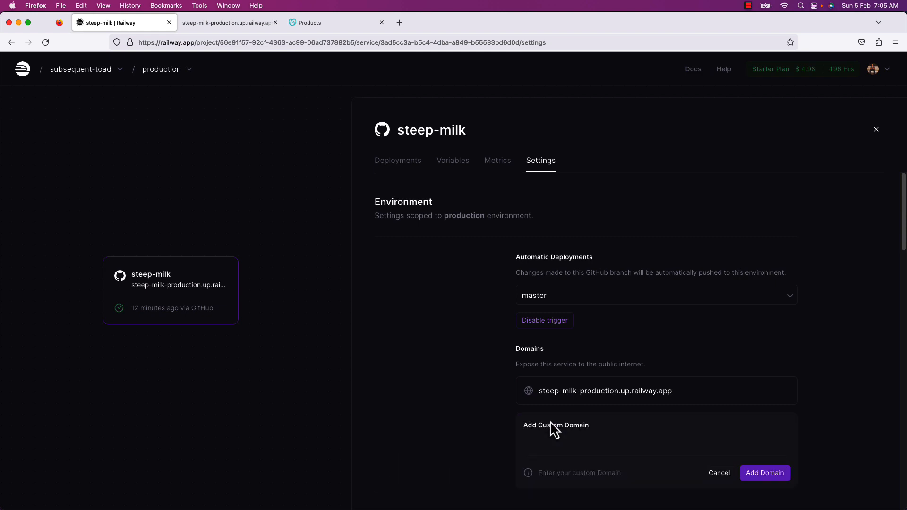
mouse_move(544, 448)
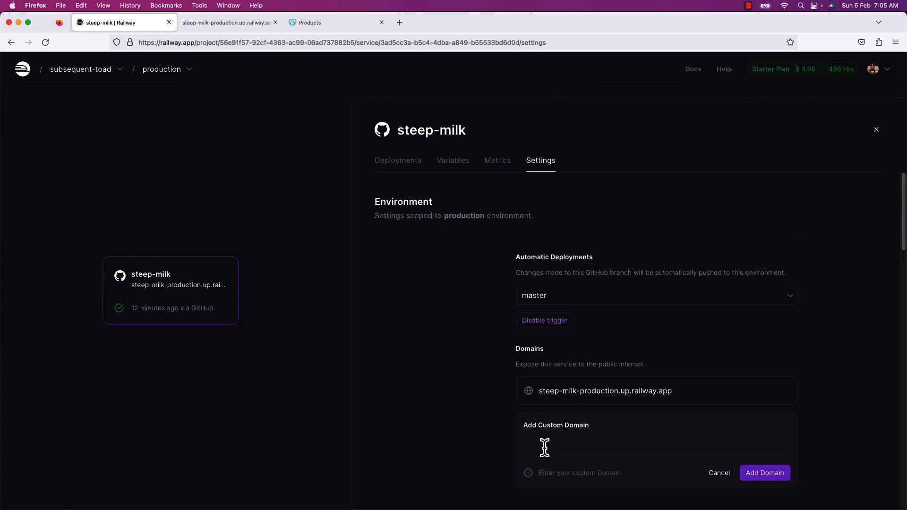
left_click(656, 447)
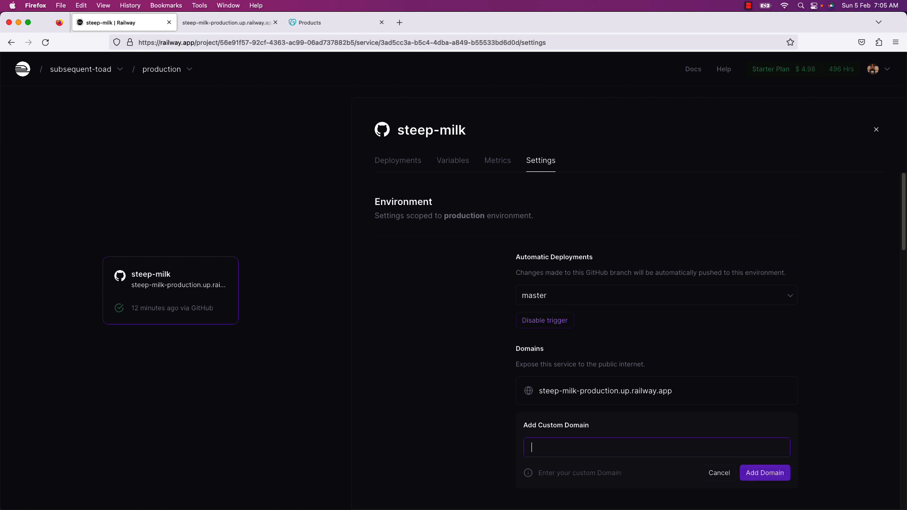
type("advaitha")
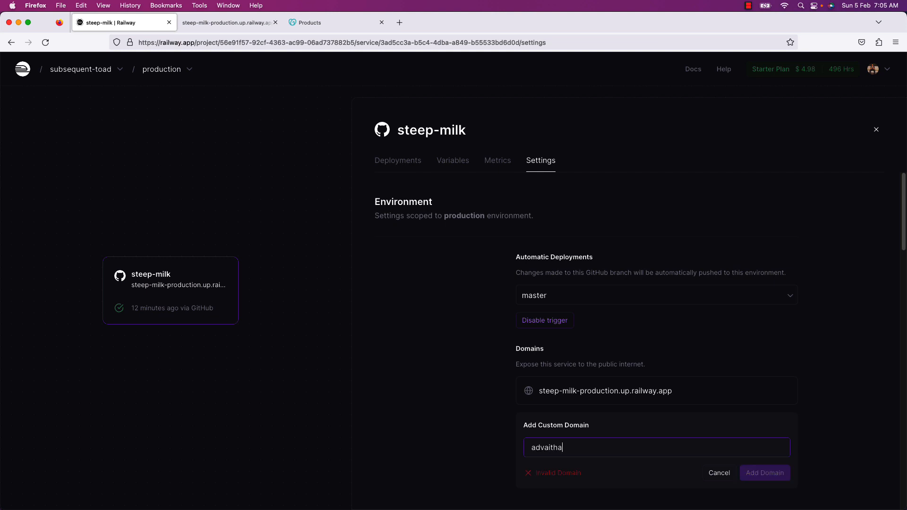
type("infotech")
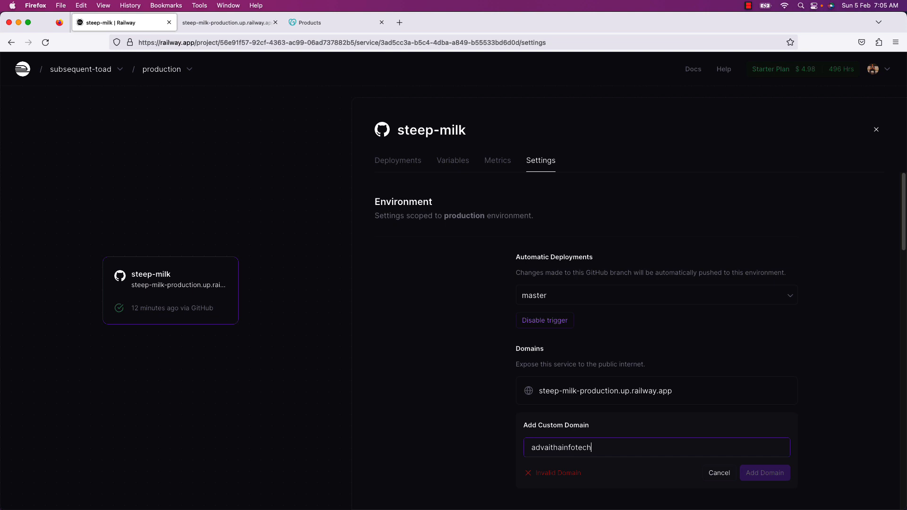
type(".in")
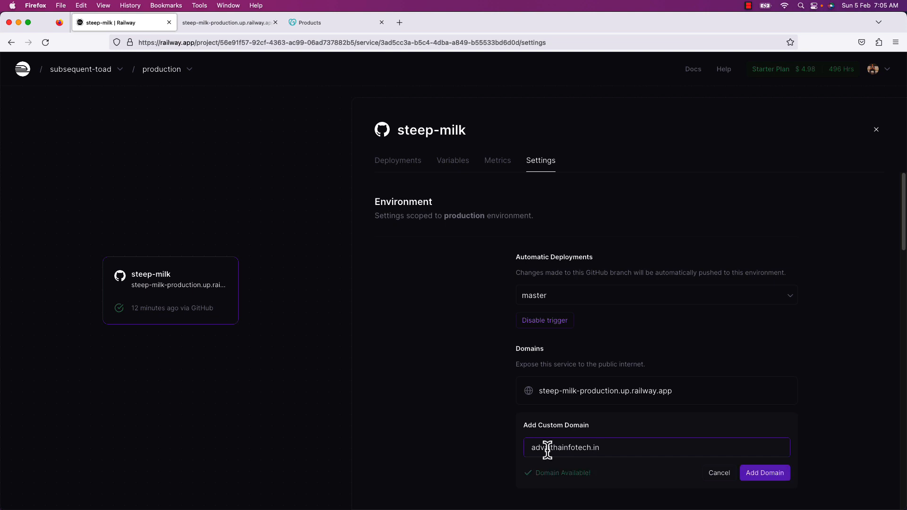
type("advaithainfotech.in")
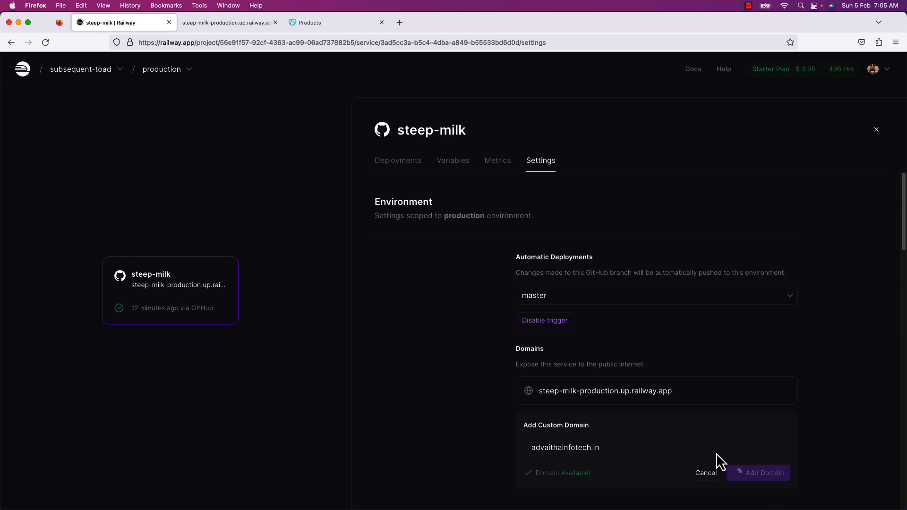
- Add advaithainfotech.in and note its CNAME target steep-milk-production.up.railway.app
left_click(762, 472)
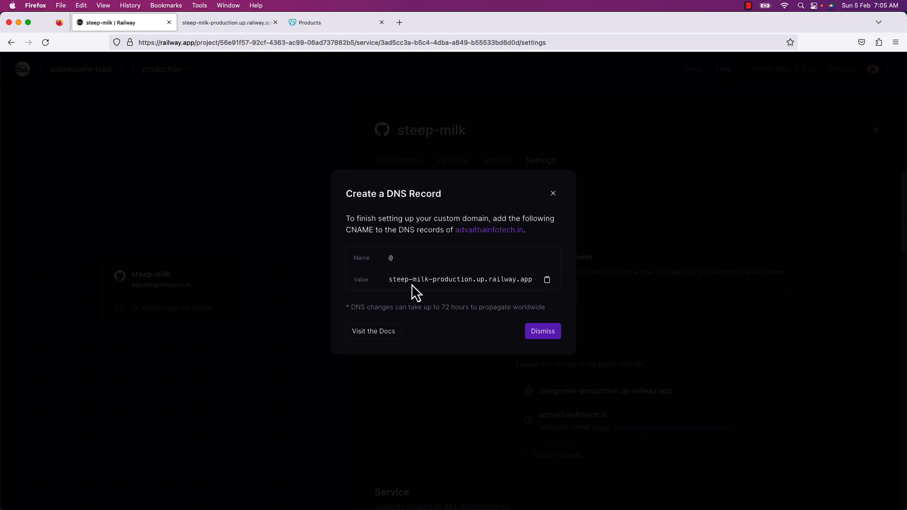
mouse_move(427, 283)
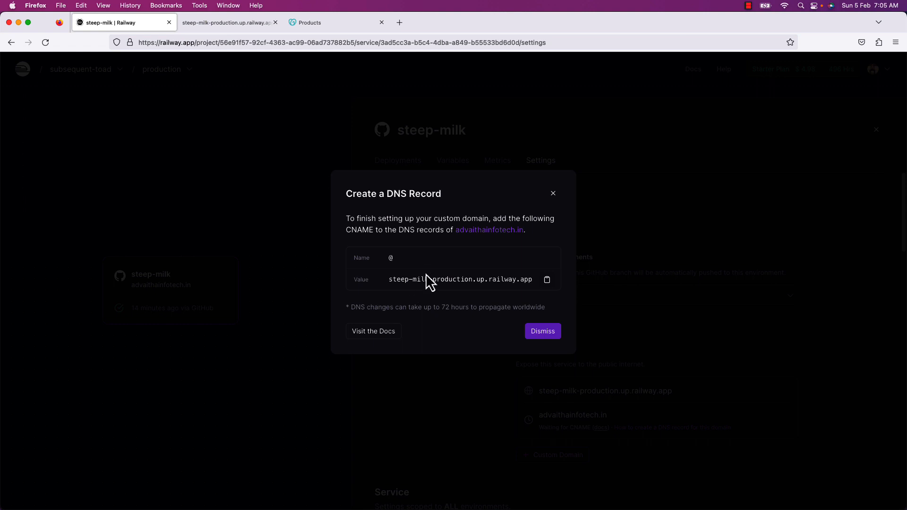
mouse_move(434, 236)
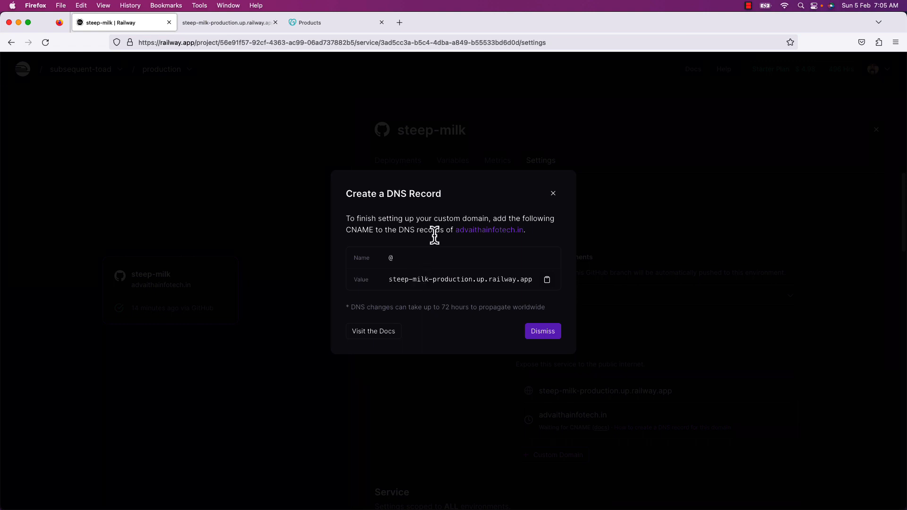
left_click(337, 22)
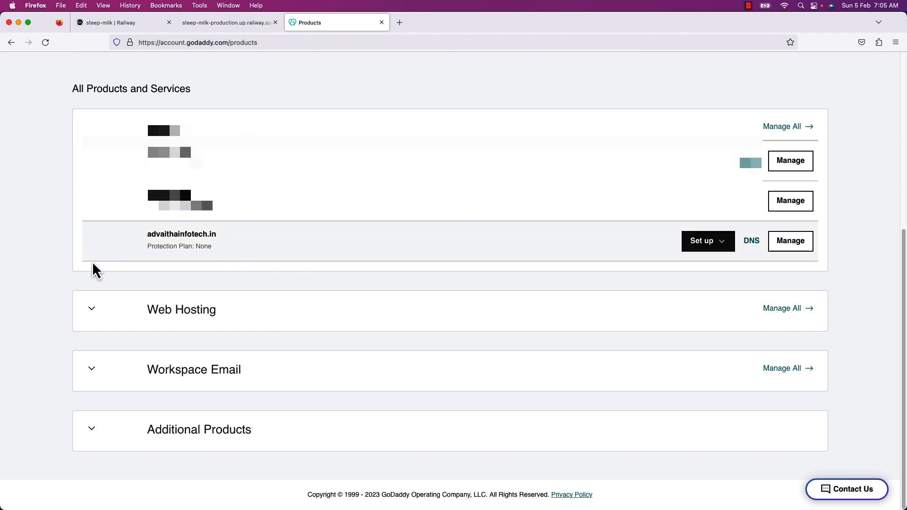
mouse_move(223, 253)
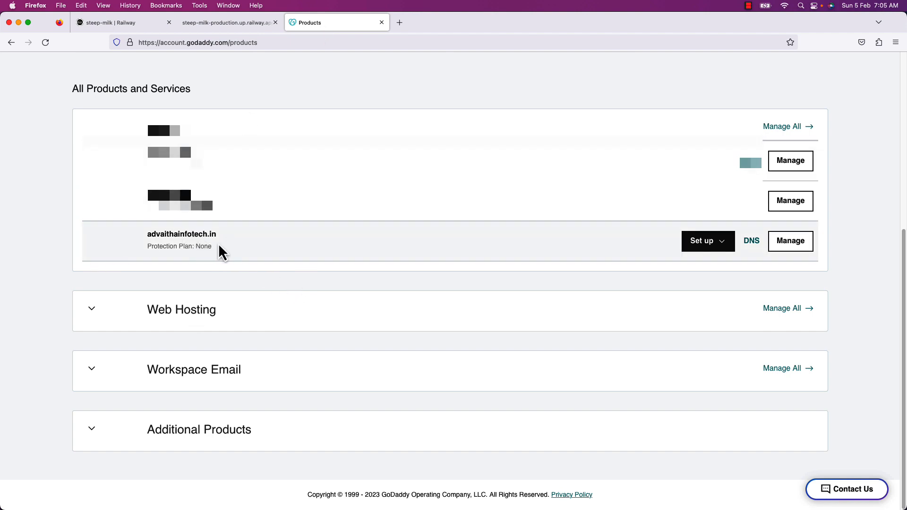
mouse_move(751, 240)
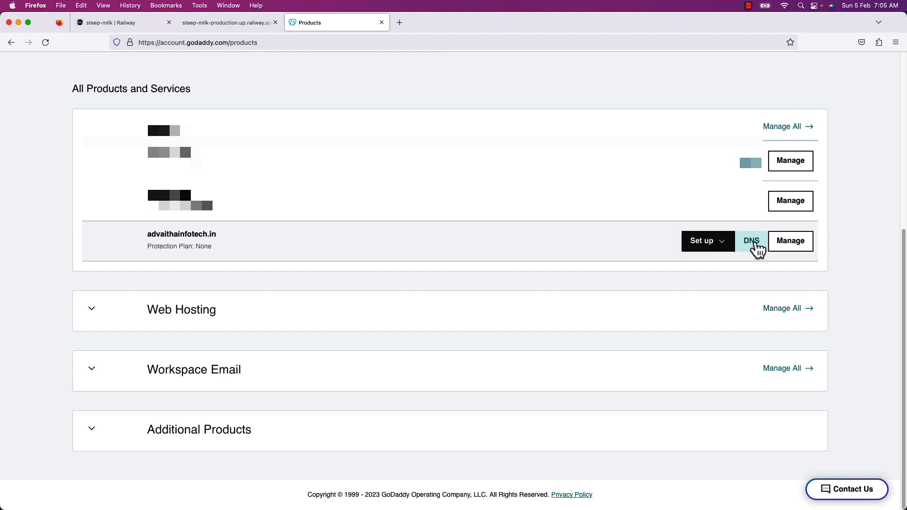
mouse_move(186, 239)
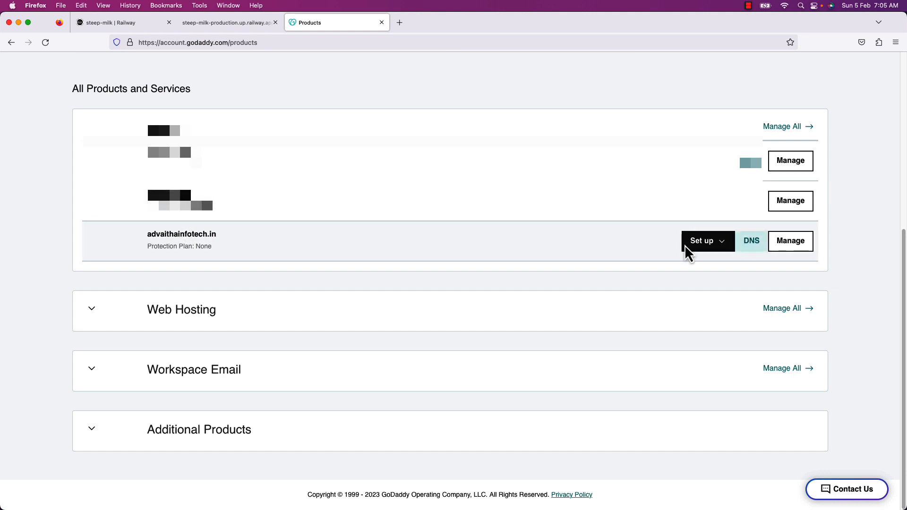
mouse_move(219, 250)
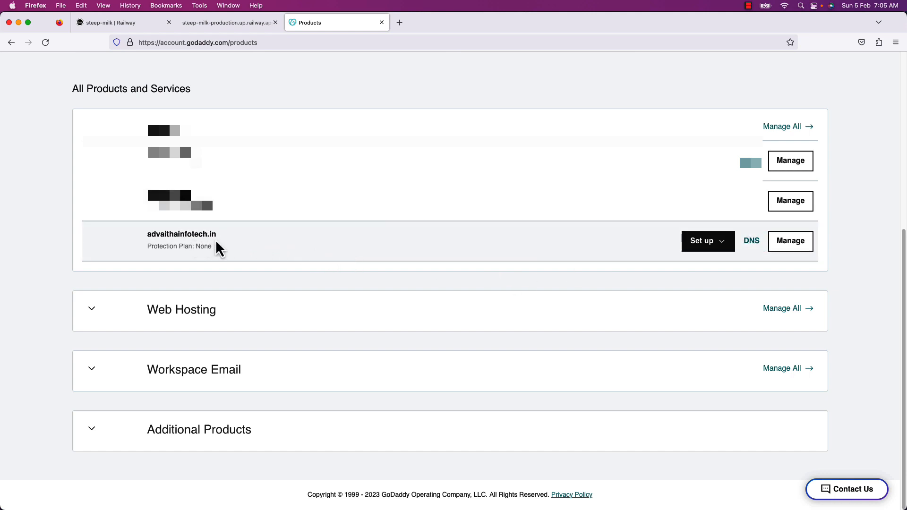
mouse_move(217, 238)
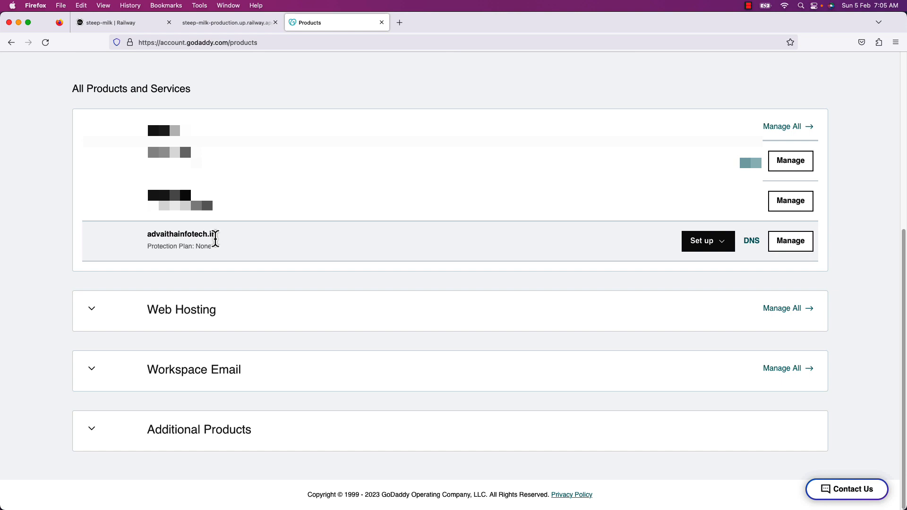
mouse_move(752, 240)
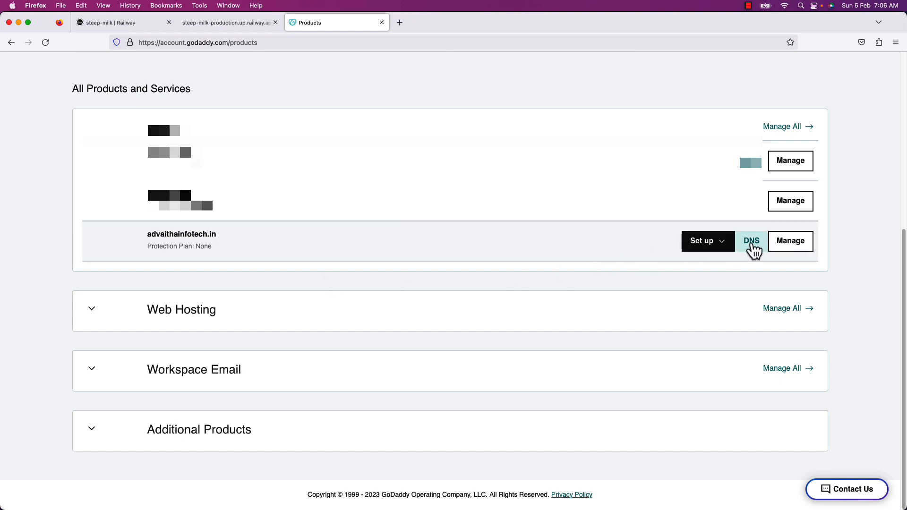
- Open GoDaddy DNS management for advaithainfotech.in and scroll to its records table
left_click(752, 240)
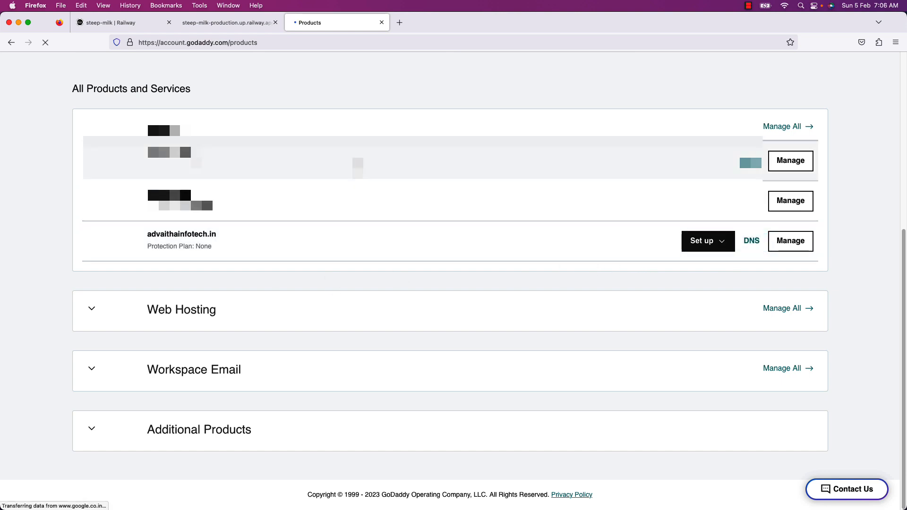
left_click(750, 240)
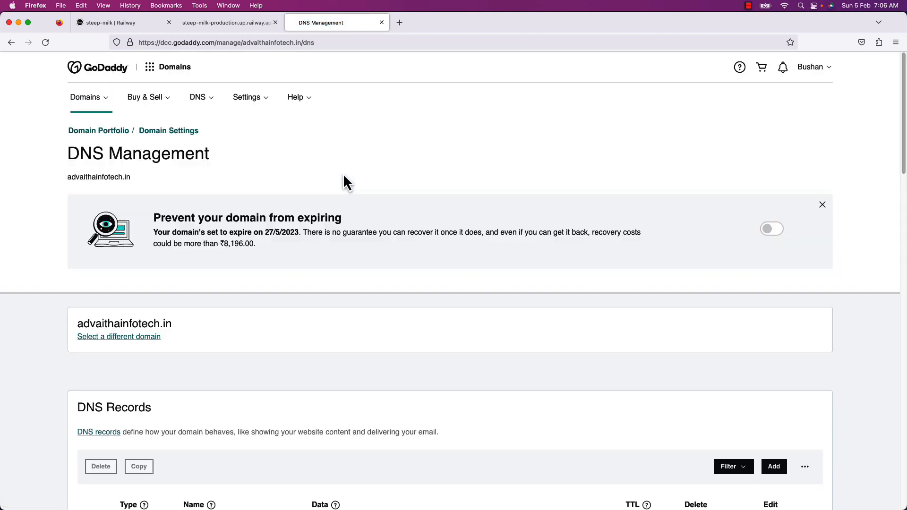
scroll("down", 3)
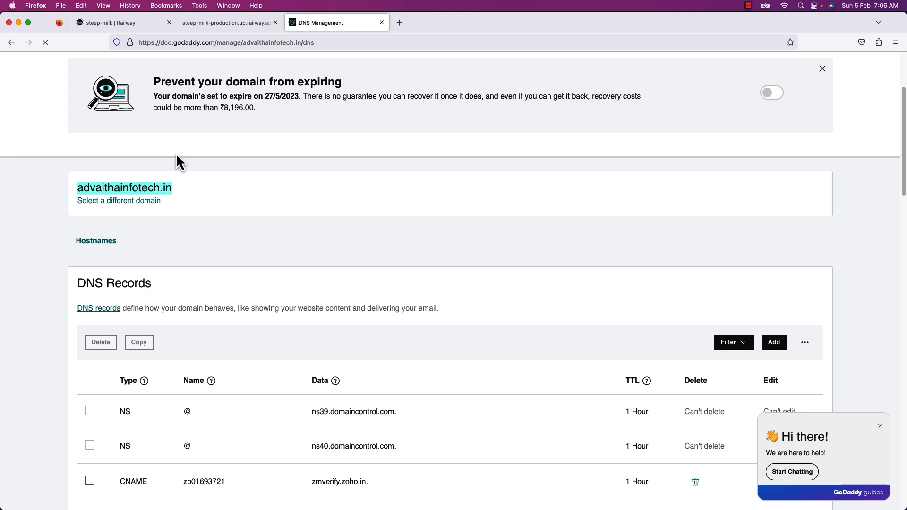
- Back in Railway, dismiss the Create a DNS Record instructions
left_click(122, 22)
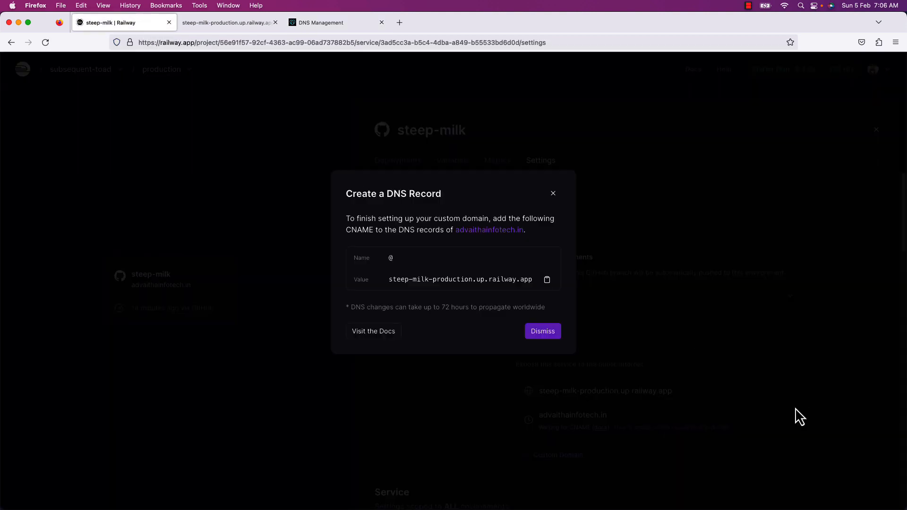
left_click(542, 331)
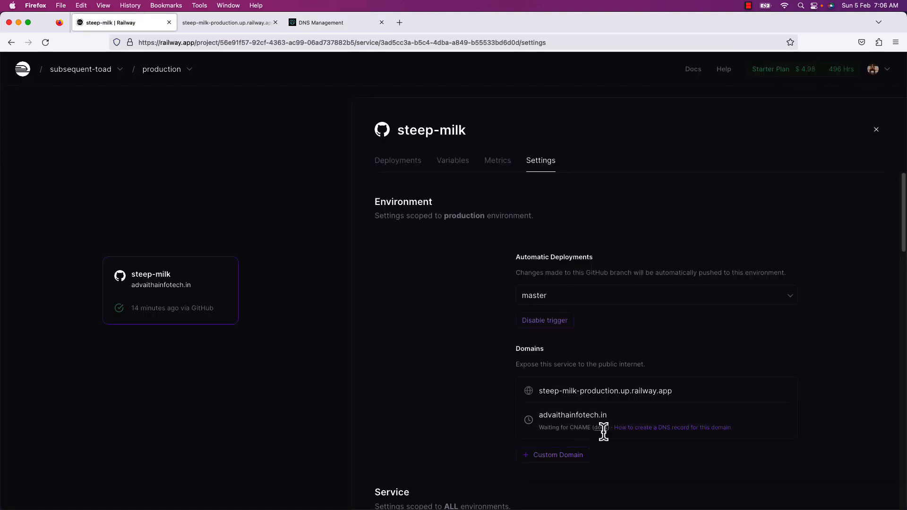
mouse_move(569, 423)
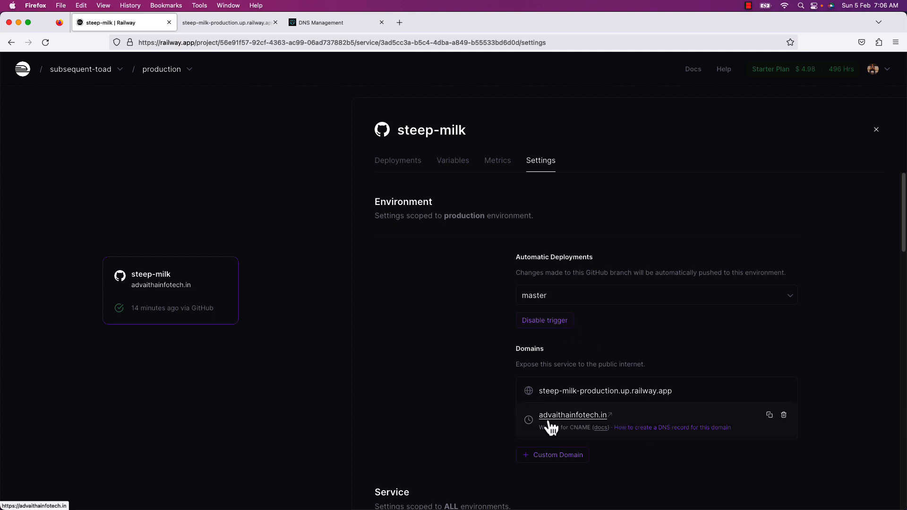
mouse_move(339, 137)
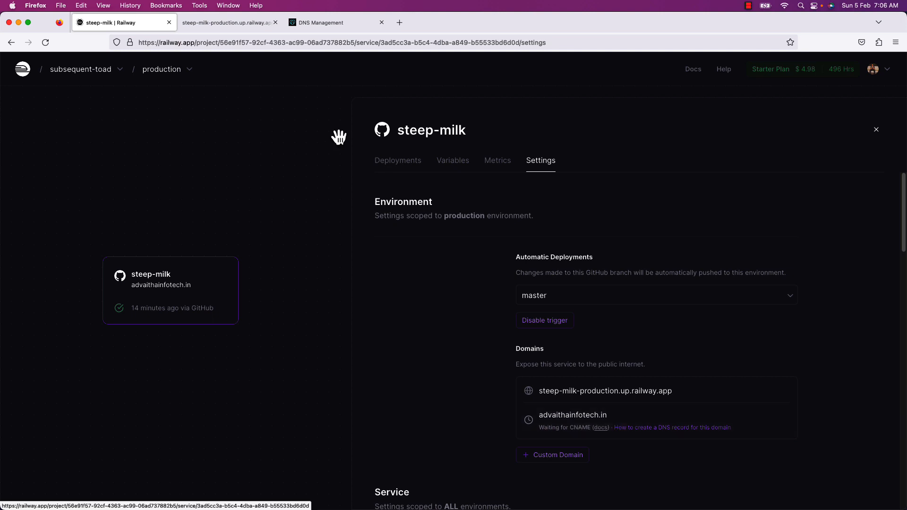
- Review advaithainfotech.in's existing NS, CNAME, SOA and MX records in GoDaddy
left_click(337, 22)
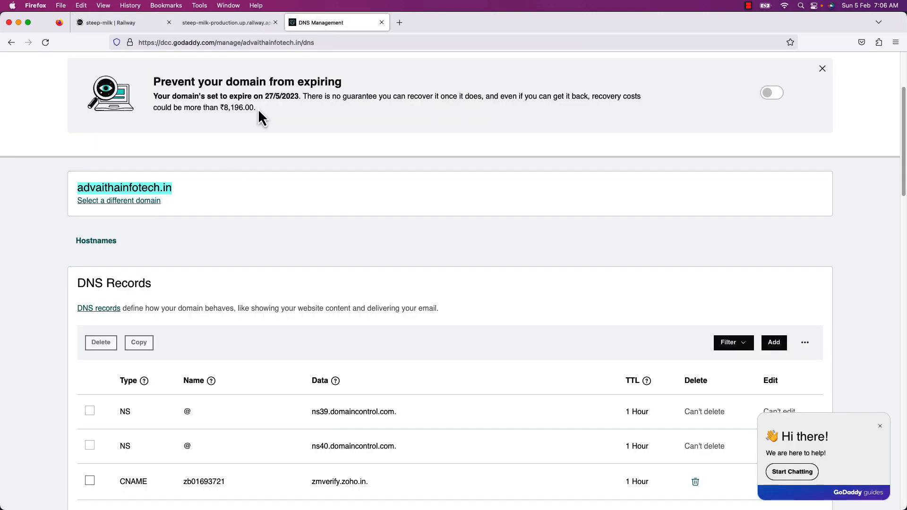
scroll("down", 3)
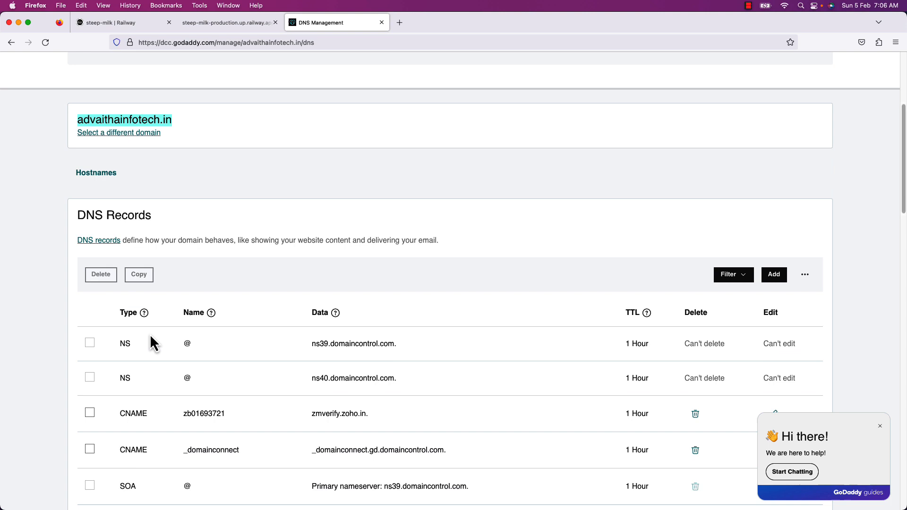
scroll("down", 3)
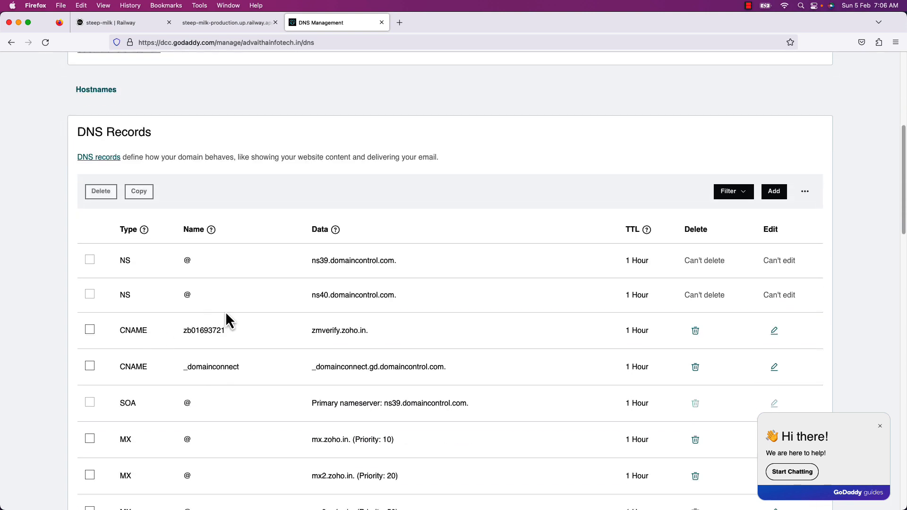
scroll("up", 3)
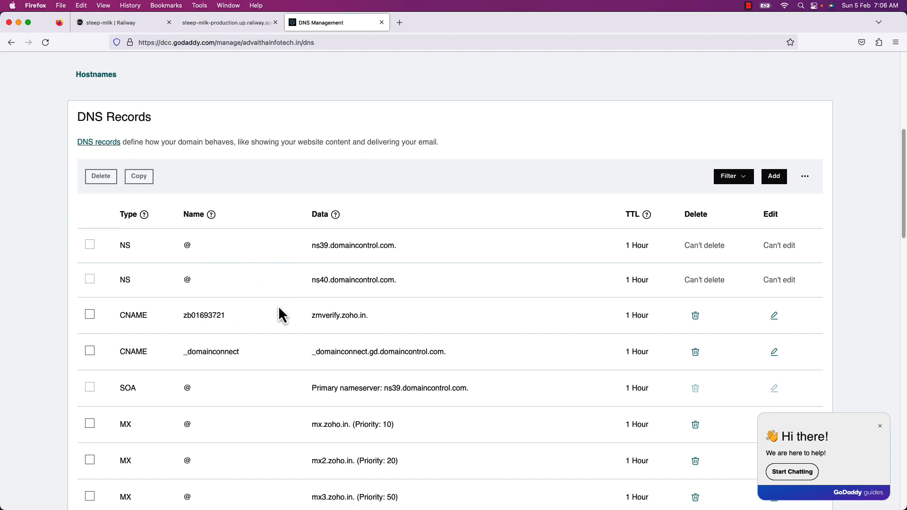
mouse_move(227, 23)
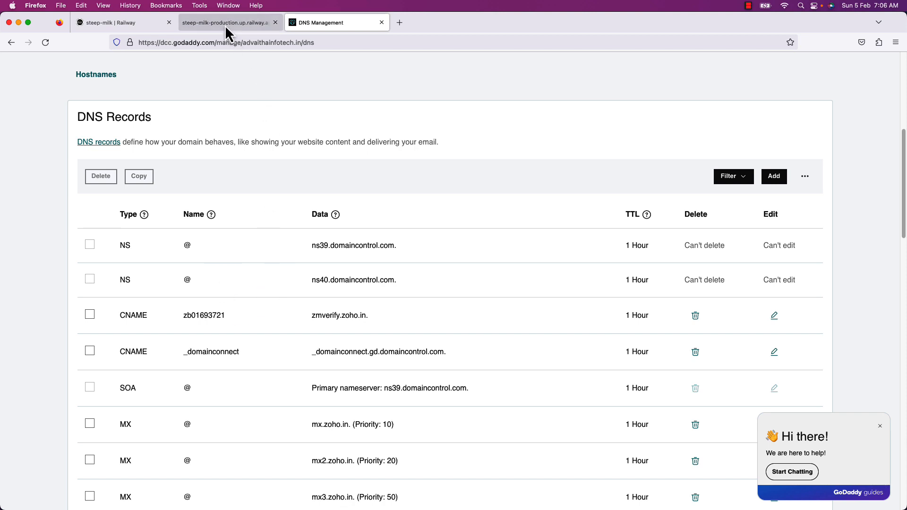
- Find the app's server address 104.196.232.237:443 in the developer tools Network panel
left_click(226, 22)
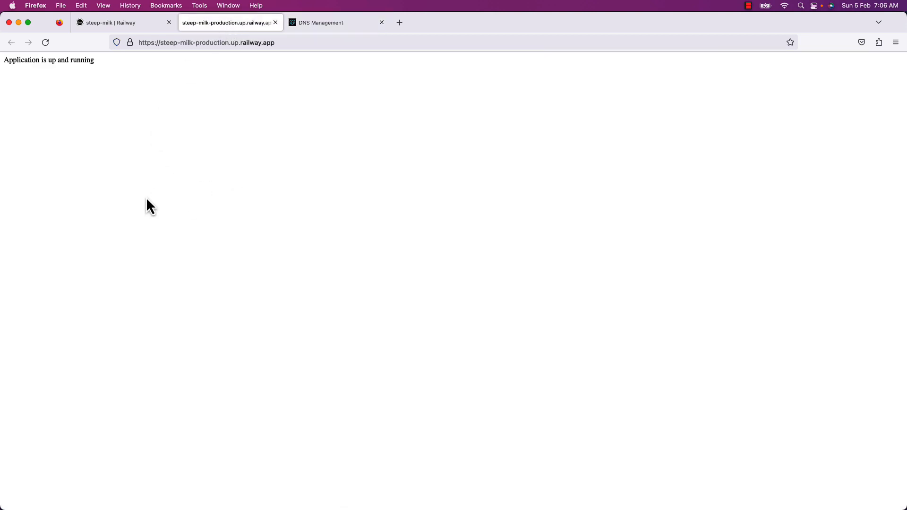
mouse_move(147, 255)
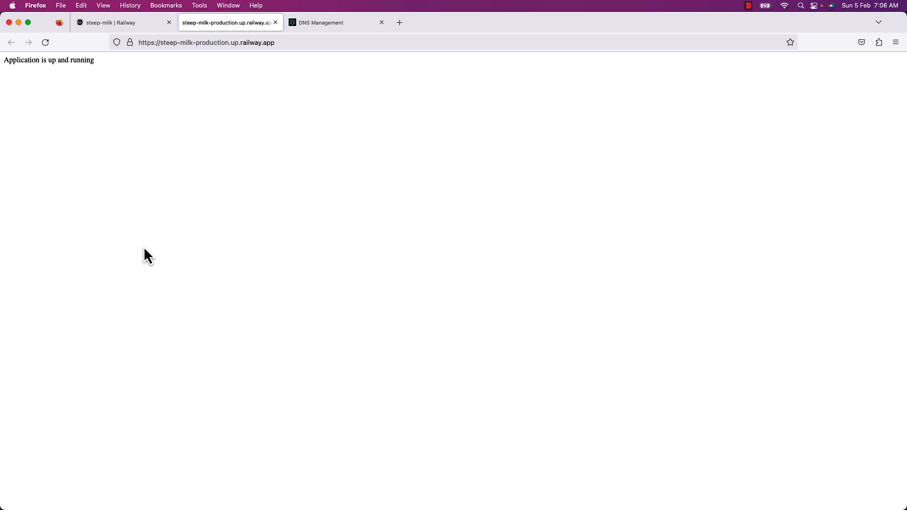
key("F12")
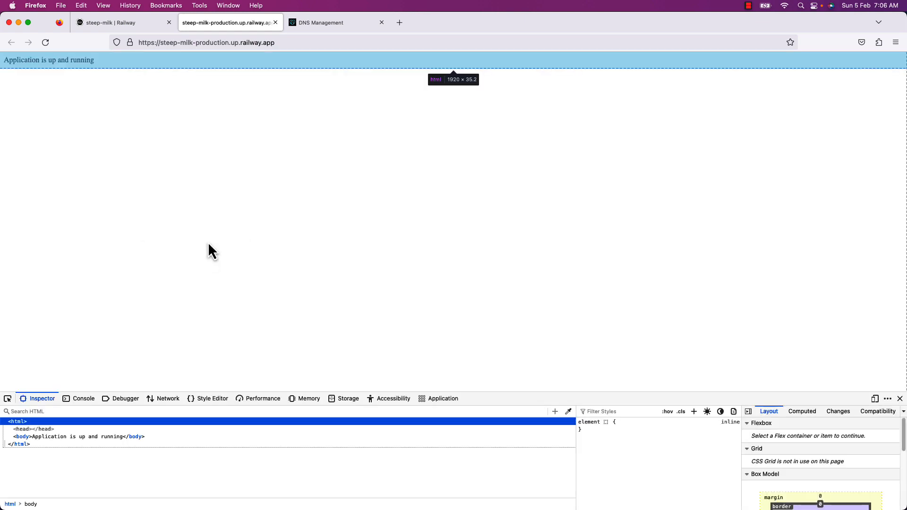
left_click(167, 399)
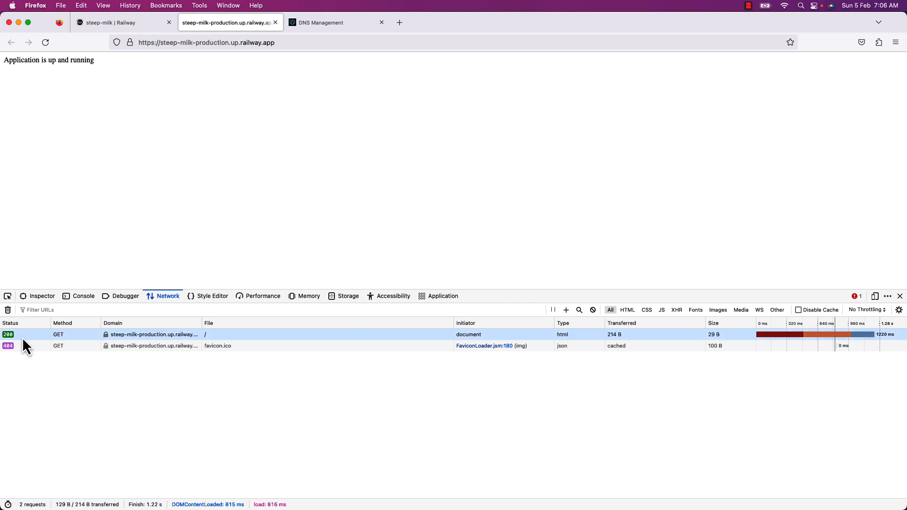
mouse_move(122, 341)
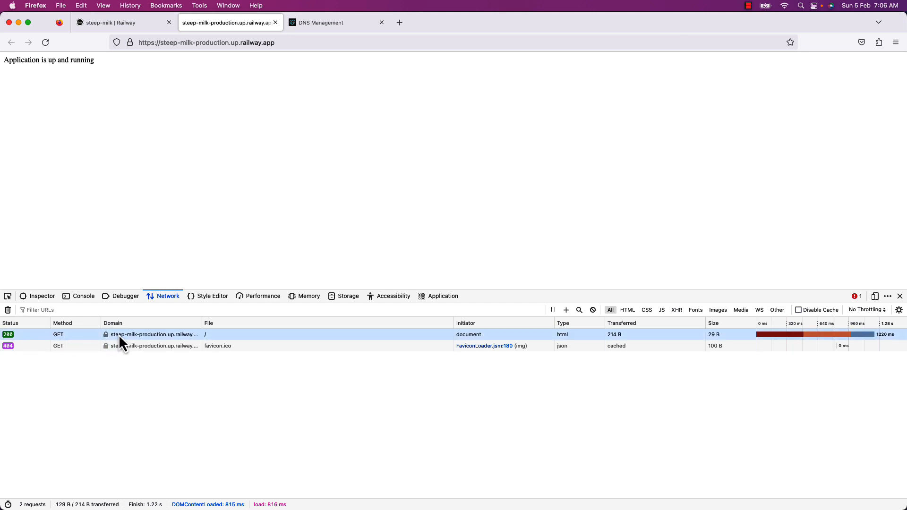
left_click(153, 334)
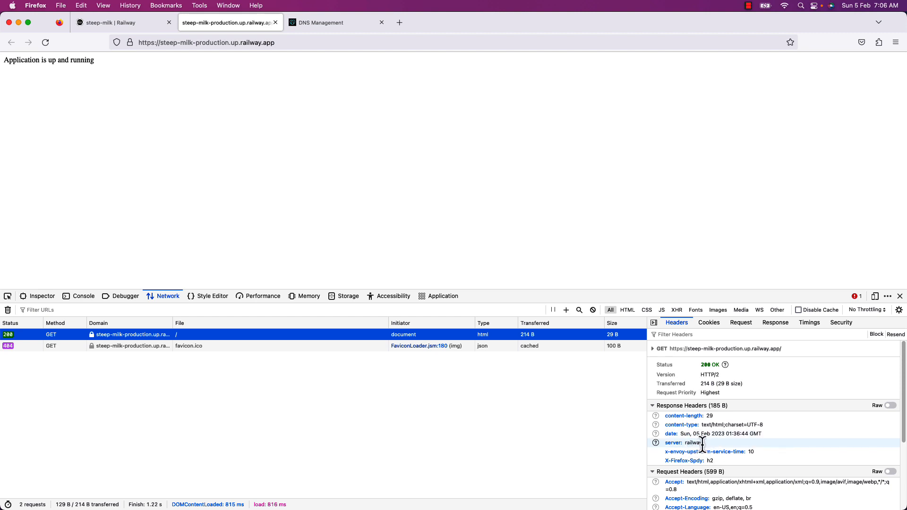
scroll("down", 3)
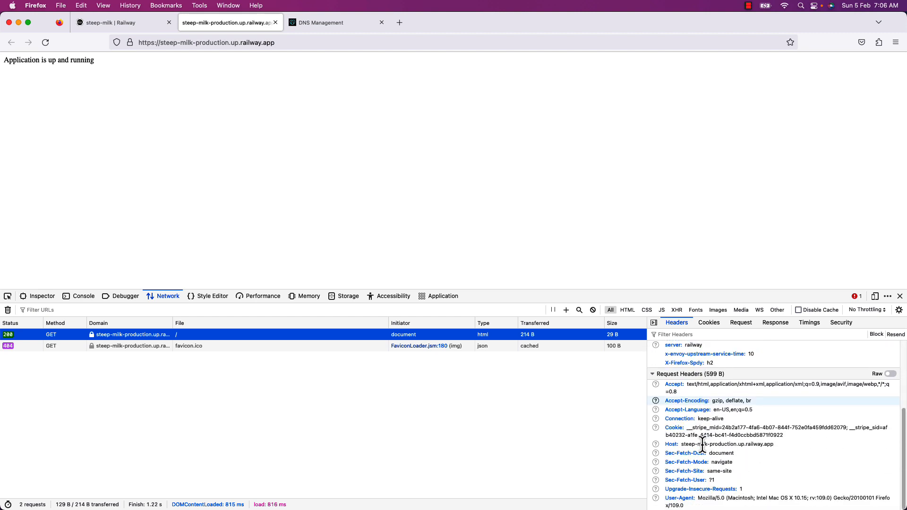
scroll("up", 3)
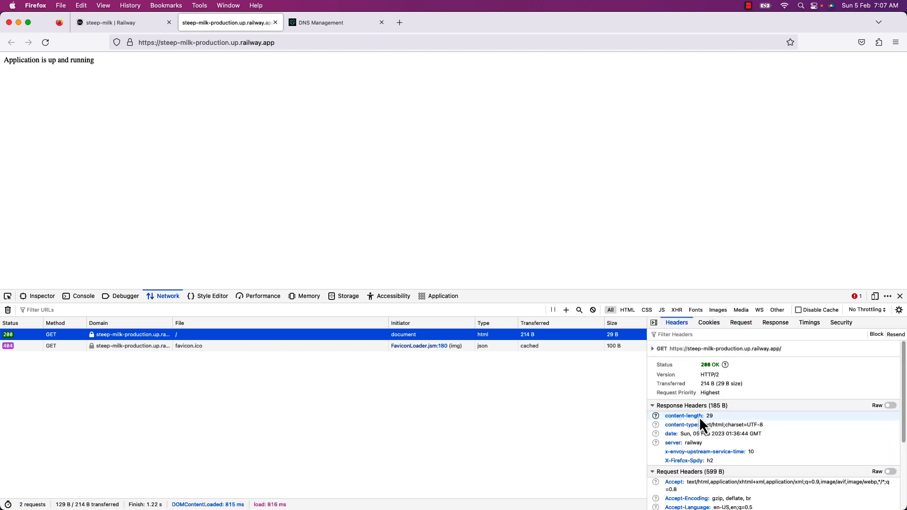
left_click(654, 348)
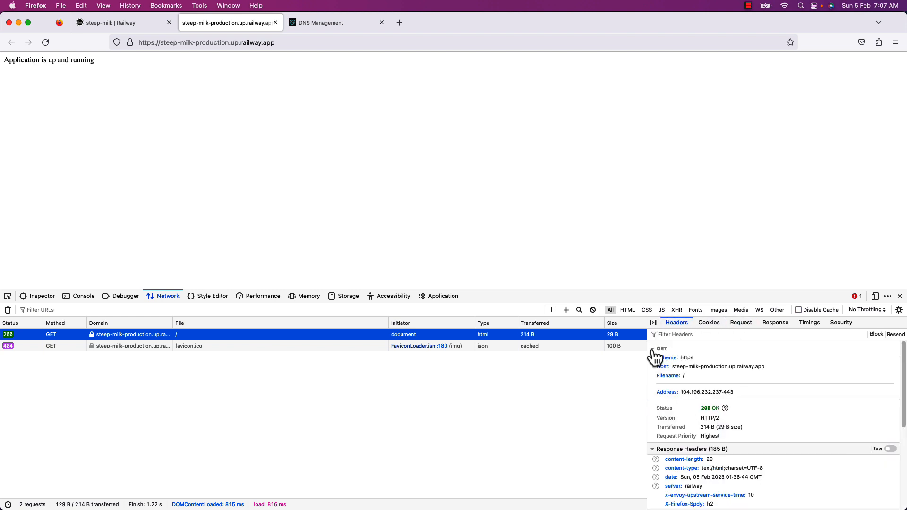
double_click(691, 392)
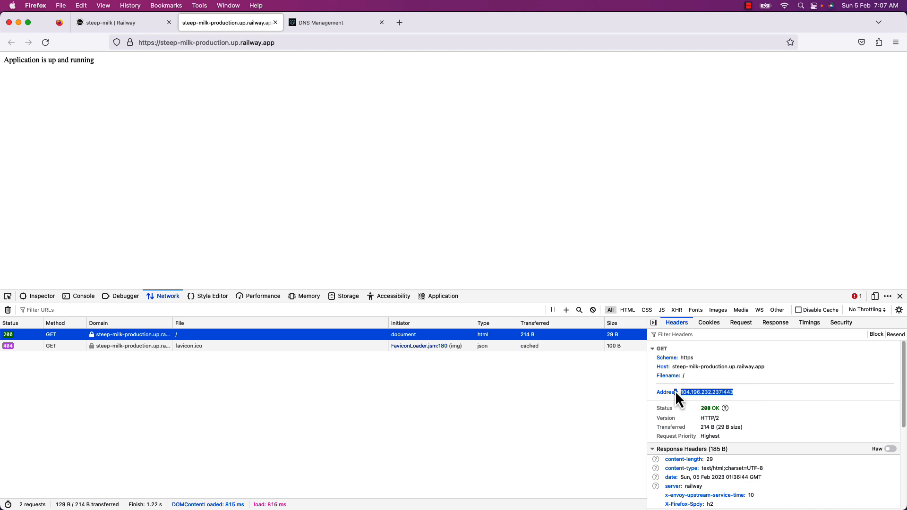
mouse_move(164, 61)
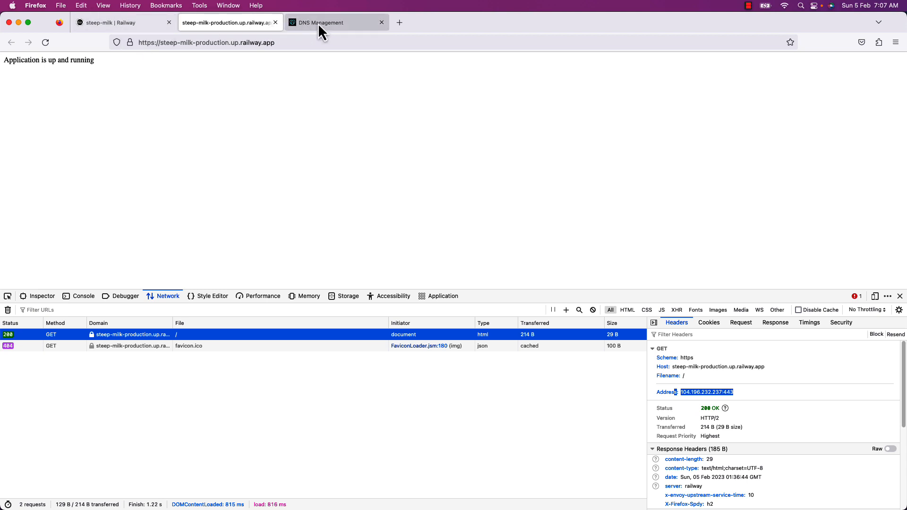
left_click(321, 22)
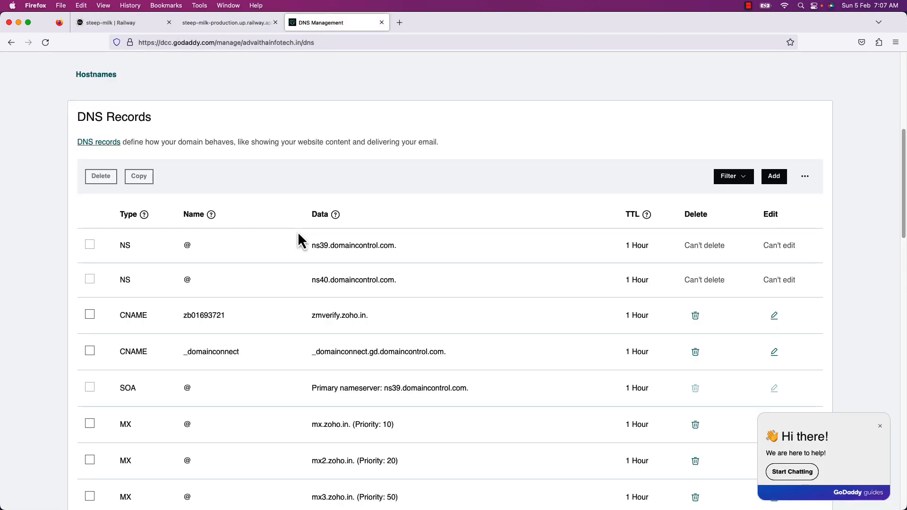
mouse_move(844, 225)
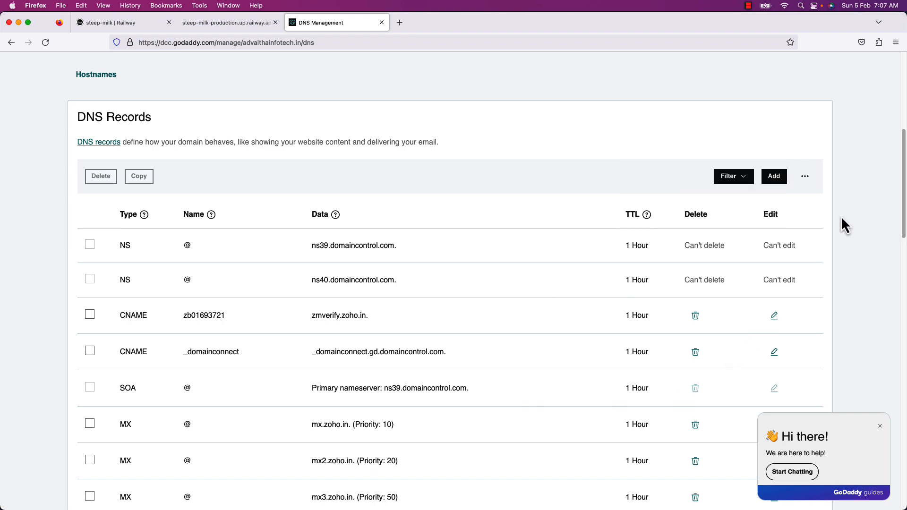
- Add an A record for @ pointing to 104.196.232.237 with a 1 Hour TTL
left_click(773, 176)
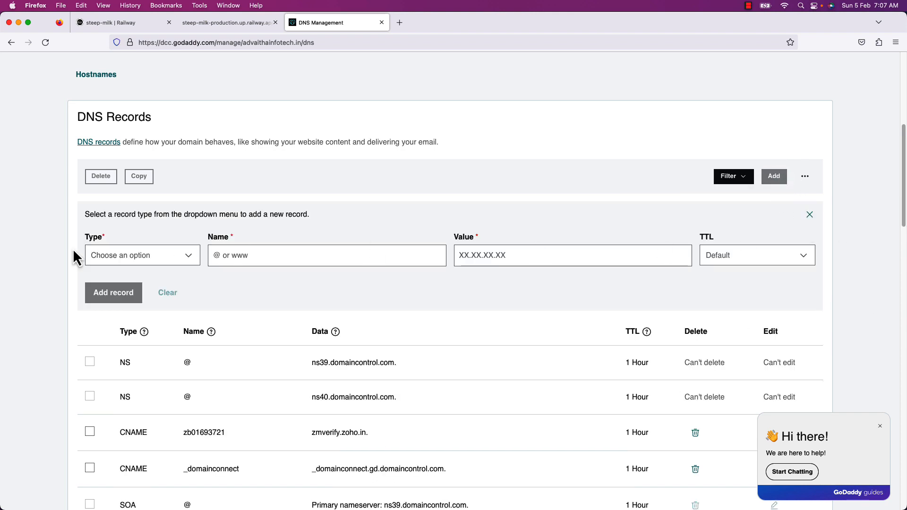
left_click(141, 255)
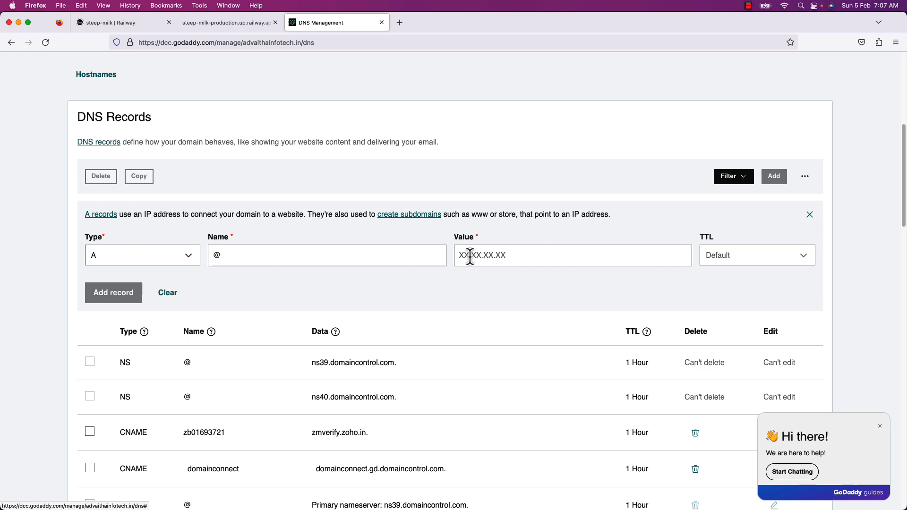
type("104.197.232.237:443")
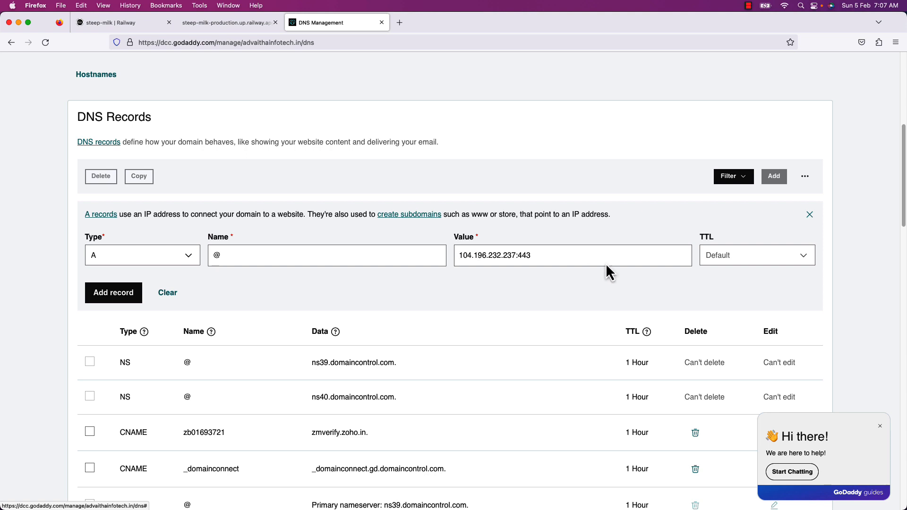
key("Backspace")
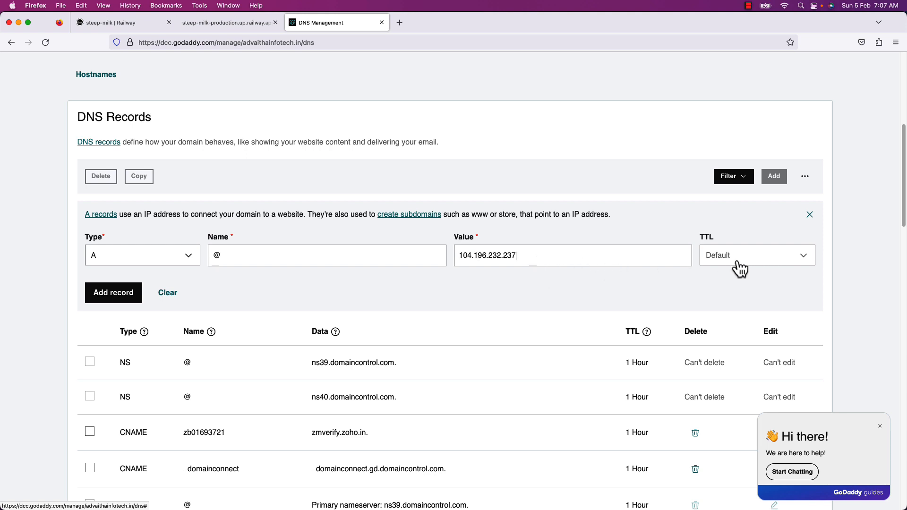
left_click(756, 255)
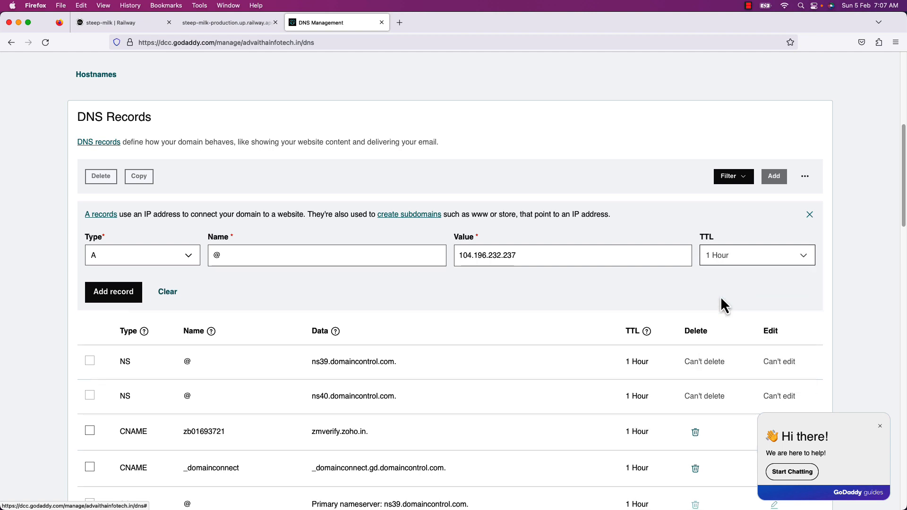
left_click(114, 284)
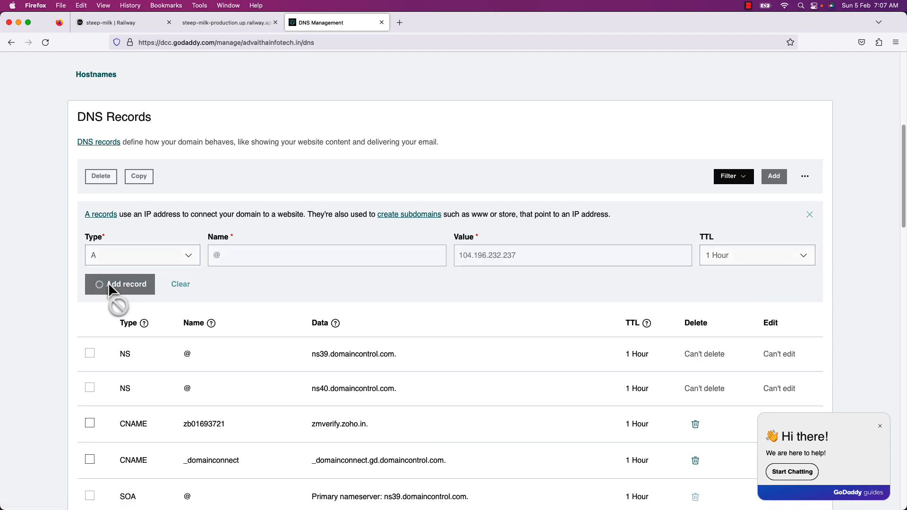
mouse_move(223, 298)
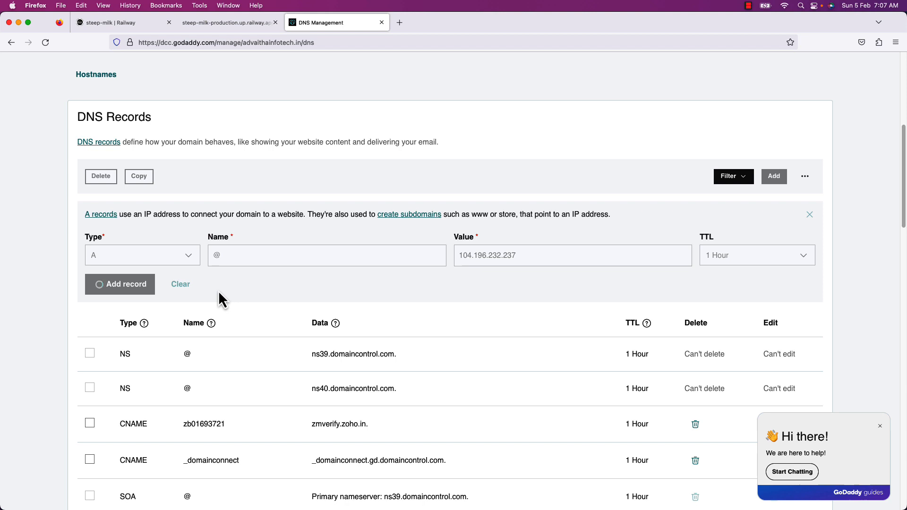
left_click(119, 284)
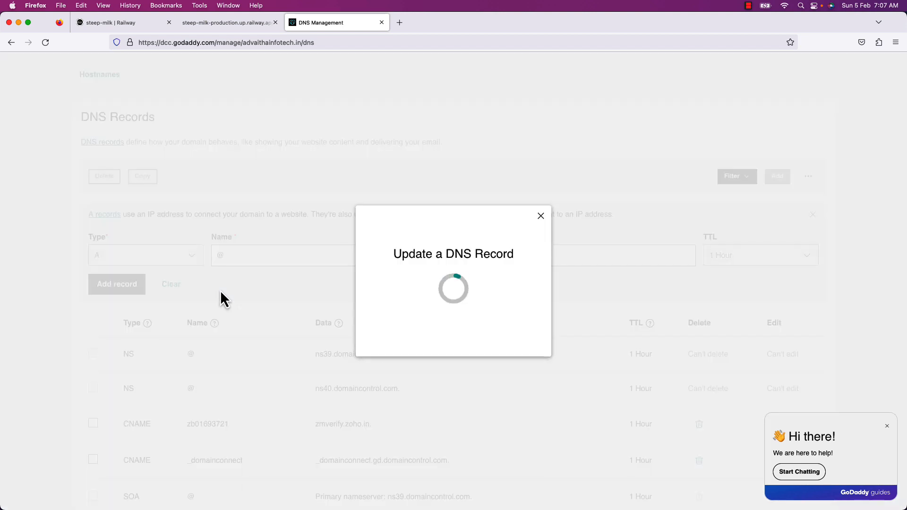
mouse_move(434, 275)
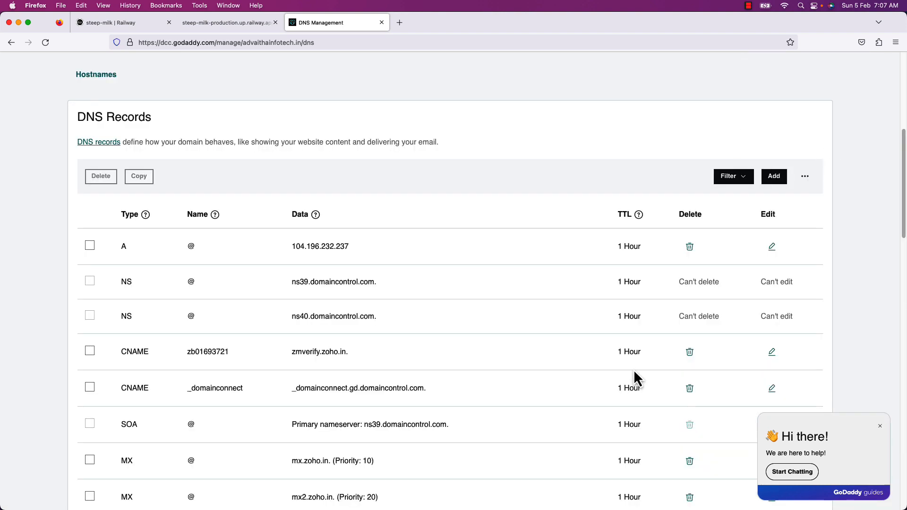
left_click(774, 176)
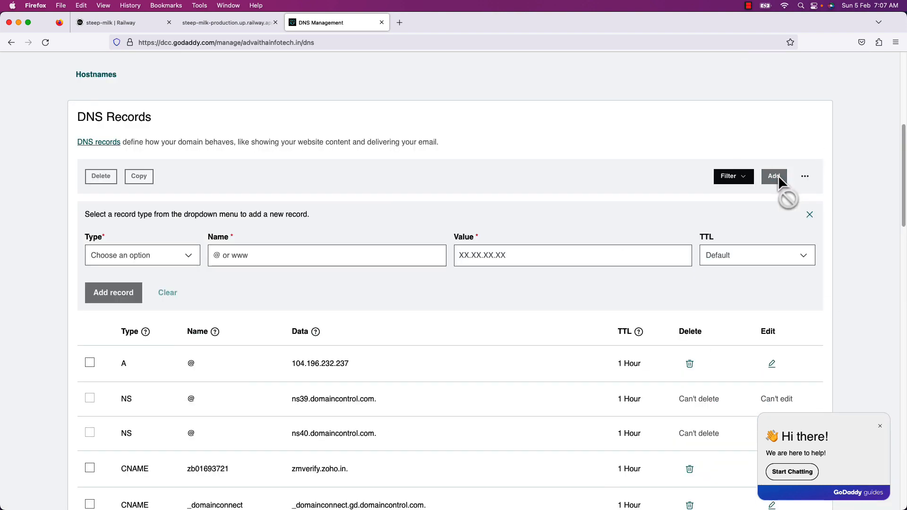
- Add a CNAME record www pointing to steep-milk-production.up.railway.app with a 1 Hour TTL
left_click(141, 255)
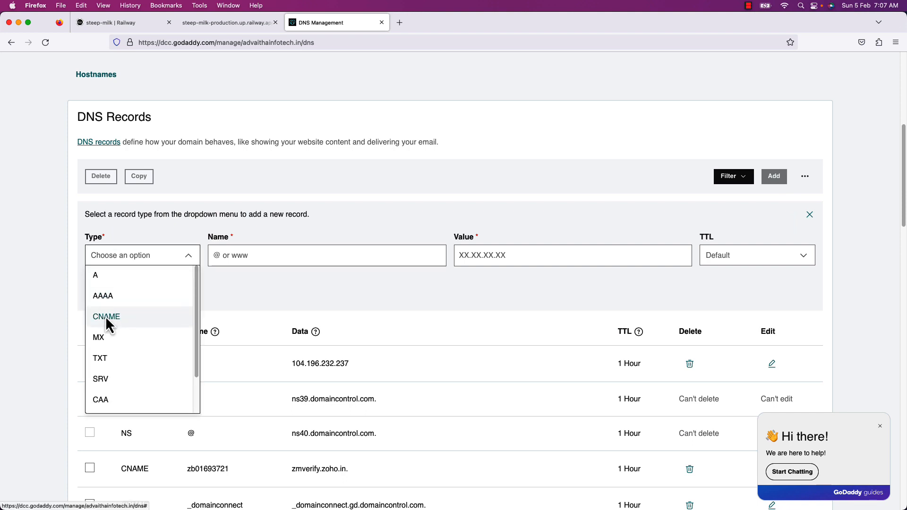
left_click(106, 316)
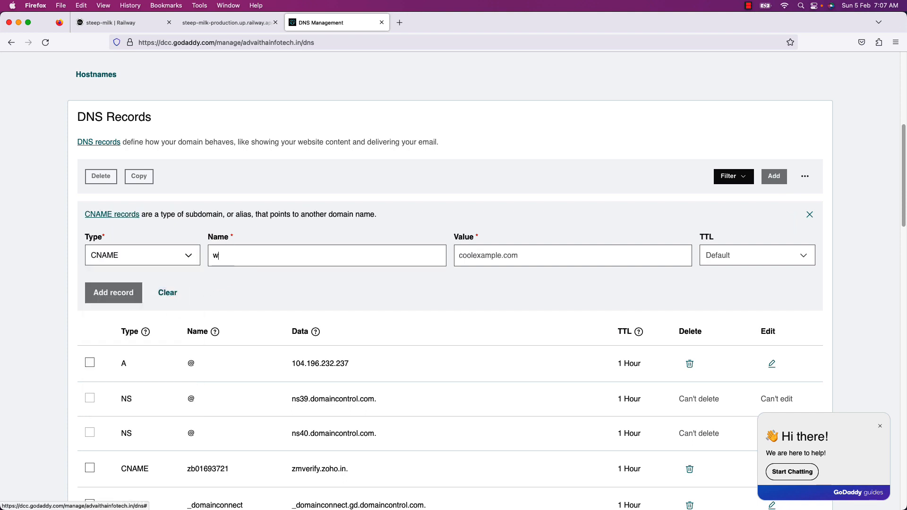
type("ww")
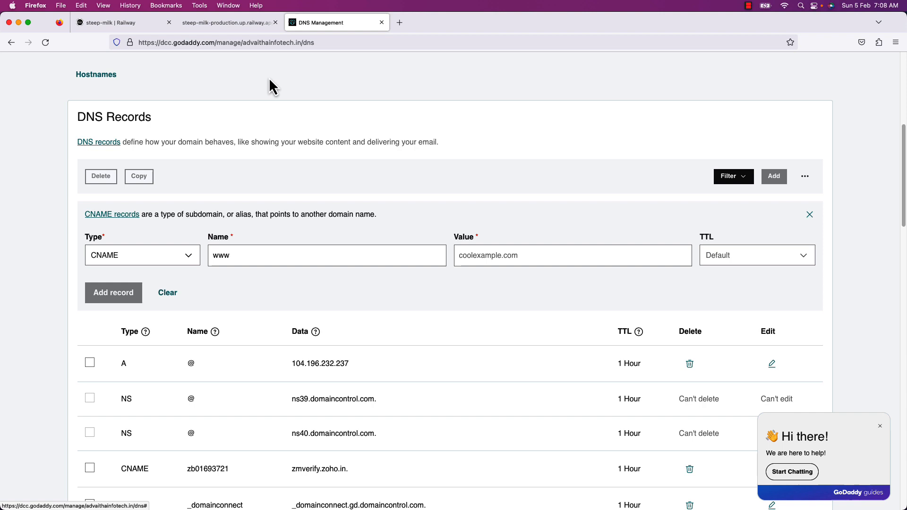
left_click(229, 23)
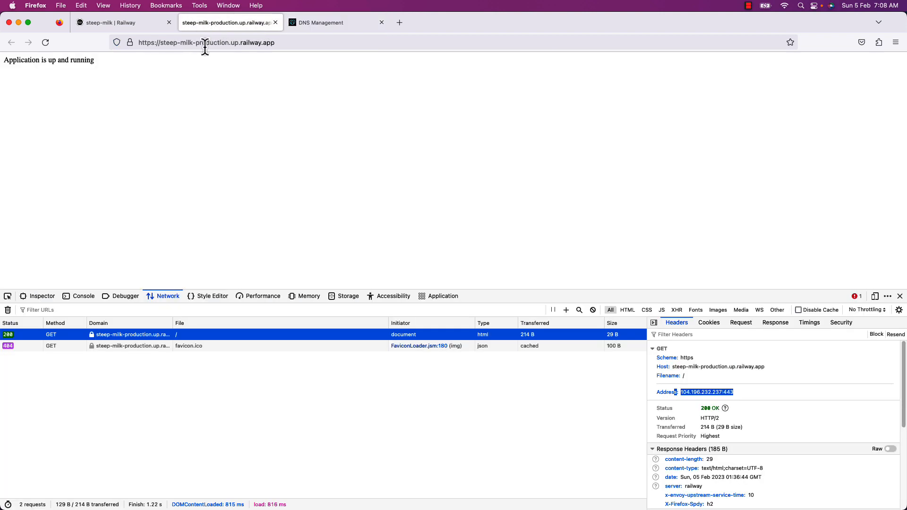
left_click(206, 42)
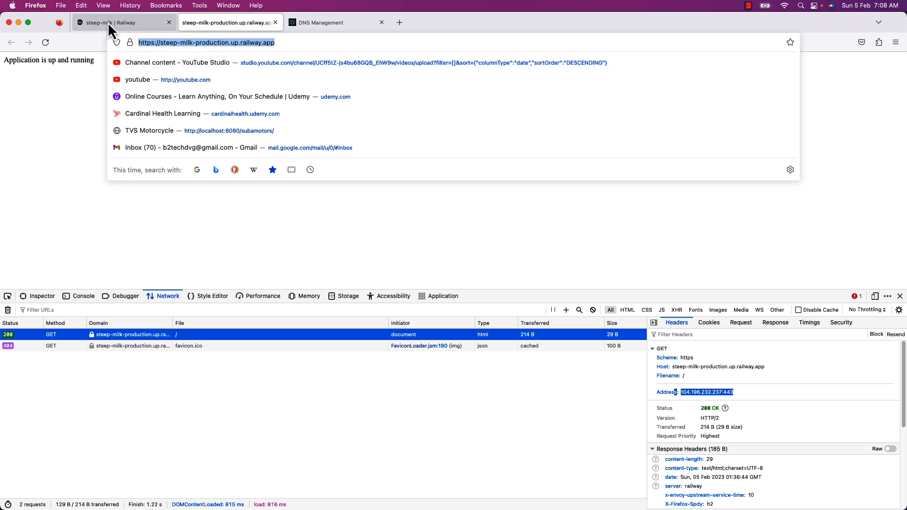
left_click(322, 22)
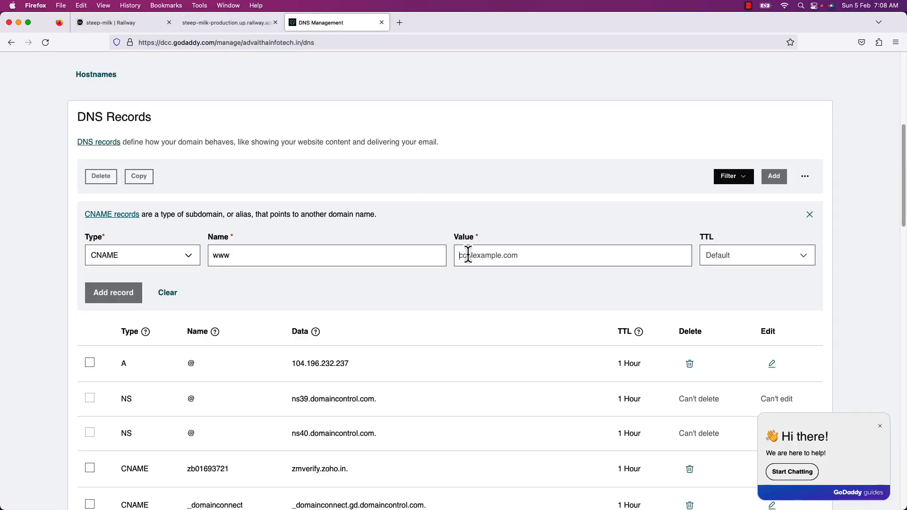
type("https://steep-milk-production.up.railway.app/")
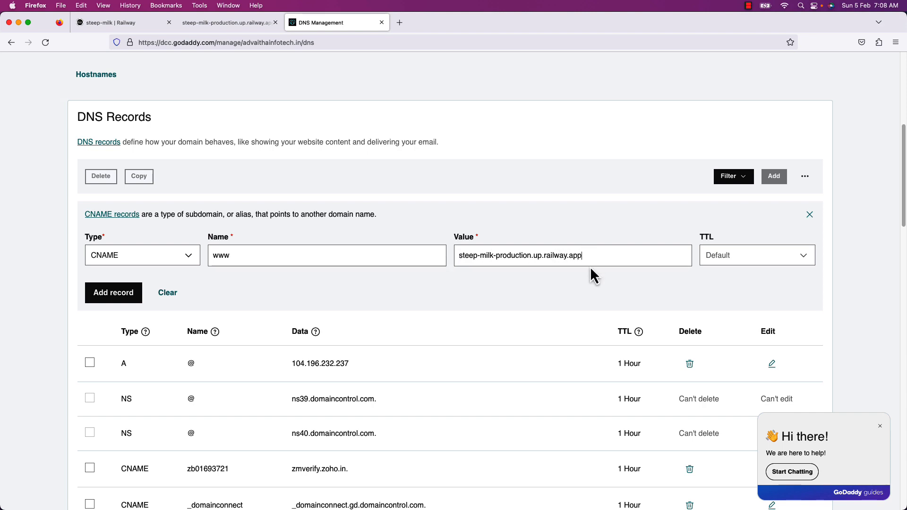
left_click(756, 255)
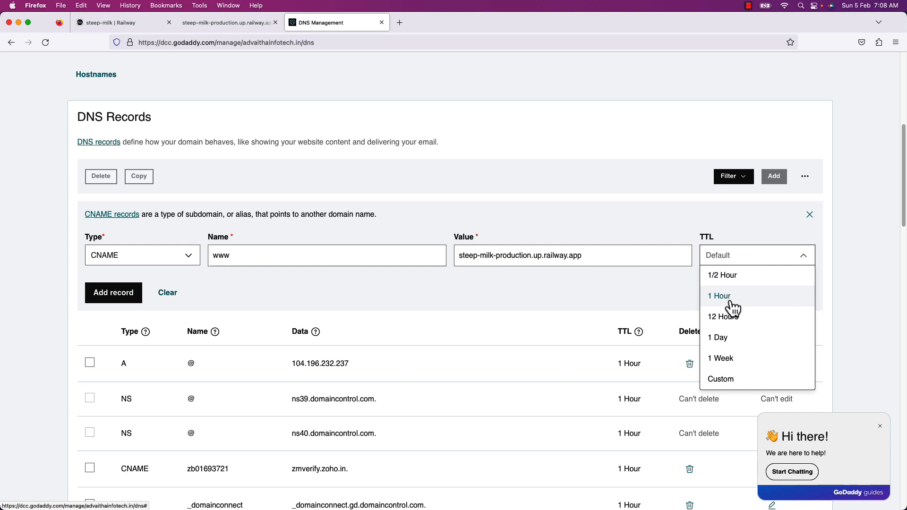
left_click(719, 296)
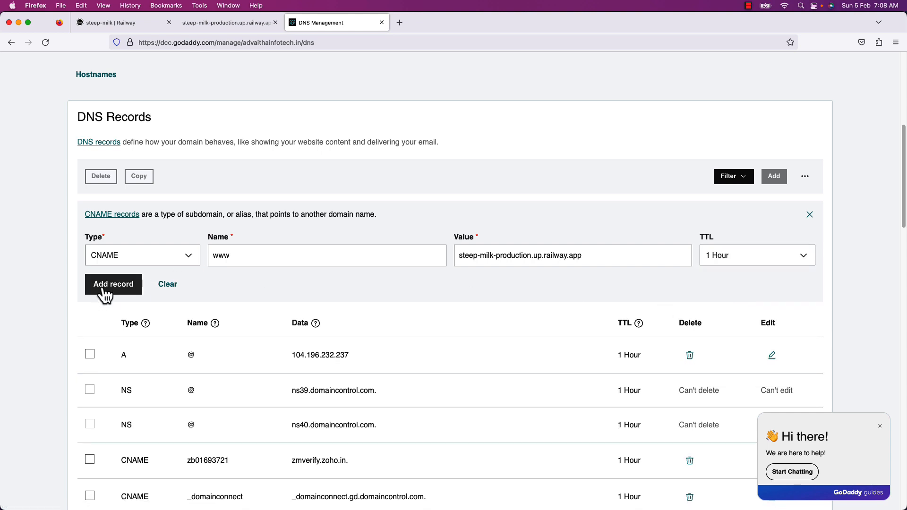
left_click(114, 283)
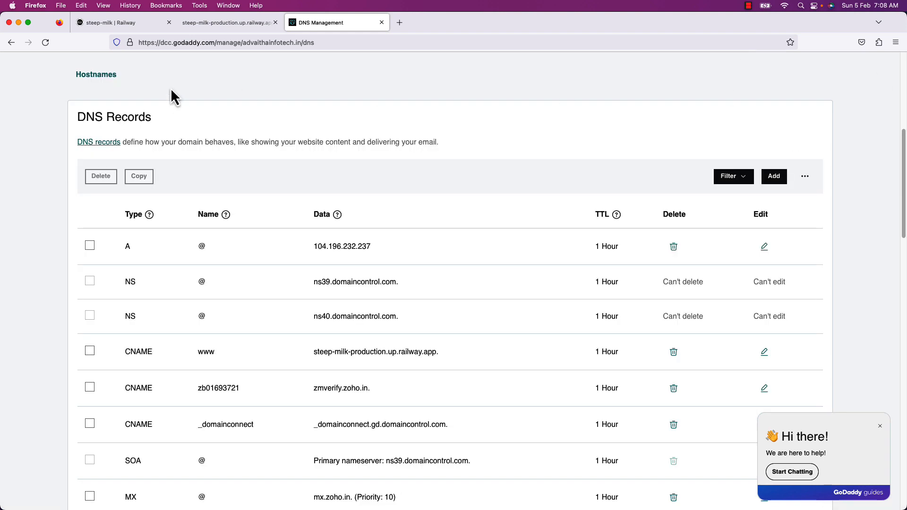
left_click(107, 22)
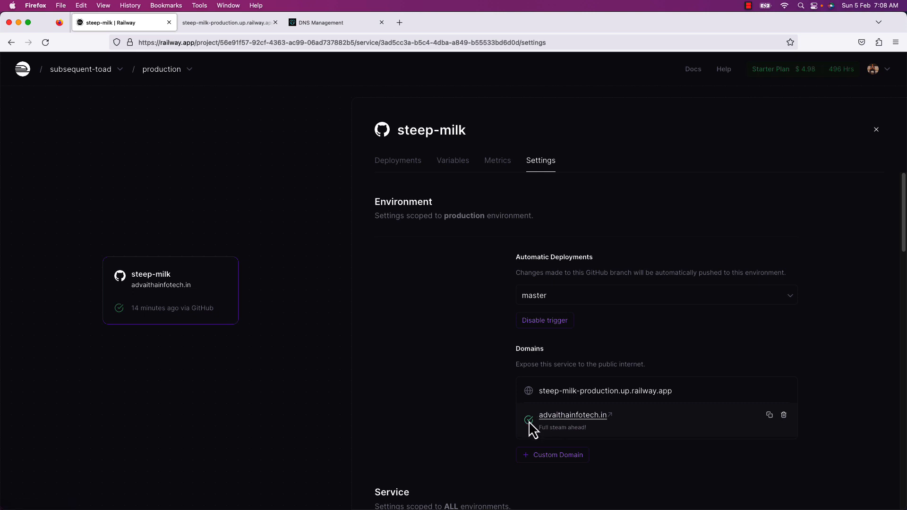
mouse_move(554, 430)
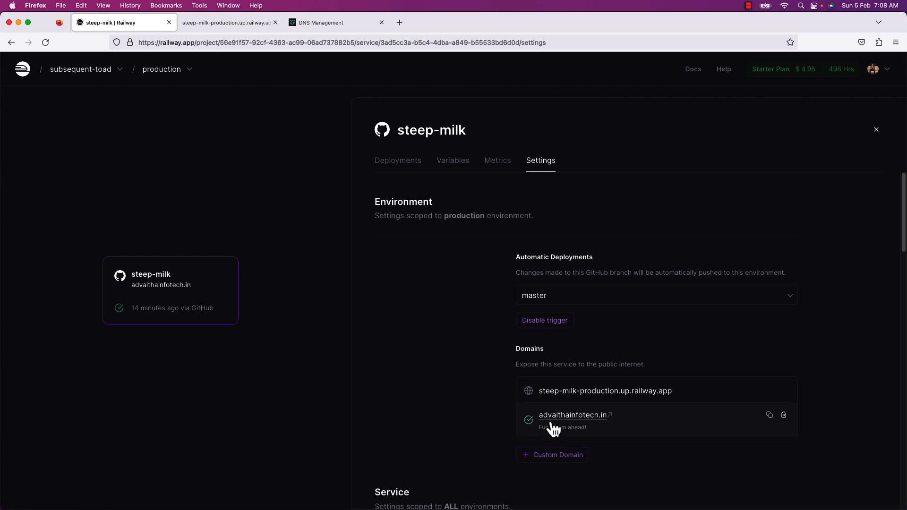
mouse_move(577, 443)
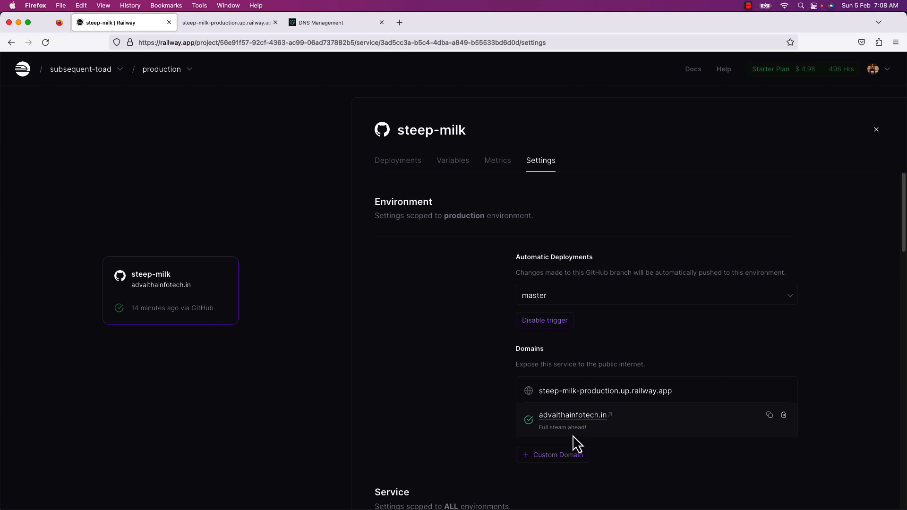
mouse_move(599, 443)
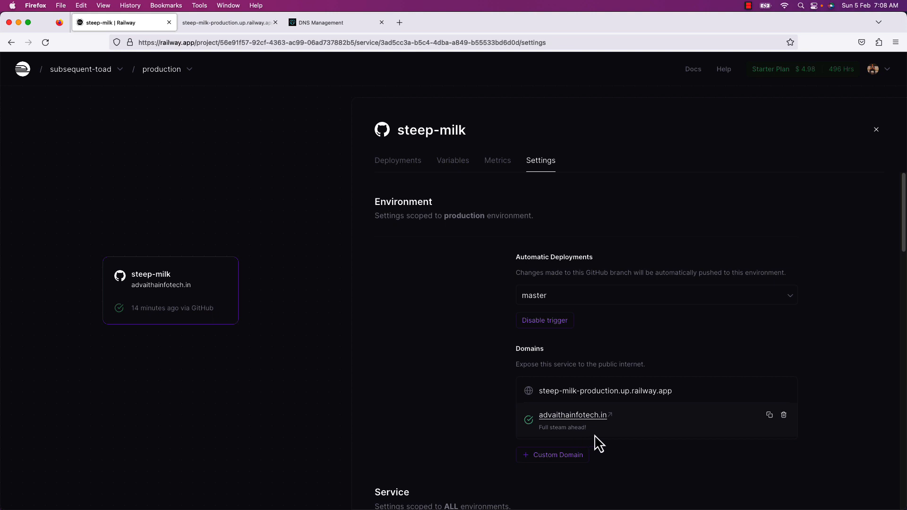
mouse_move(288, 365)
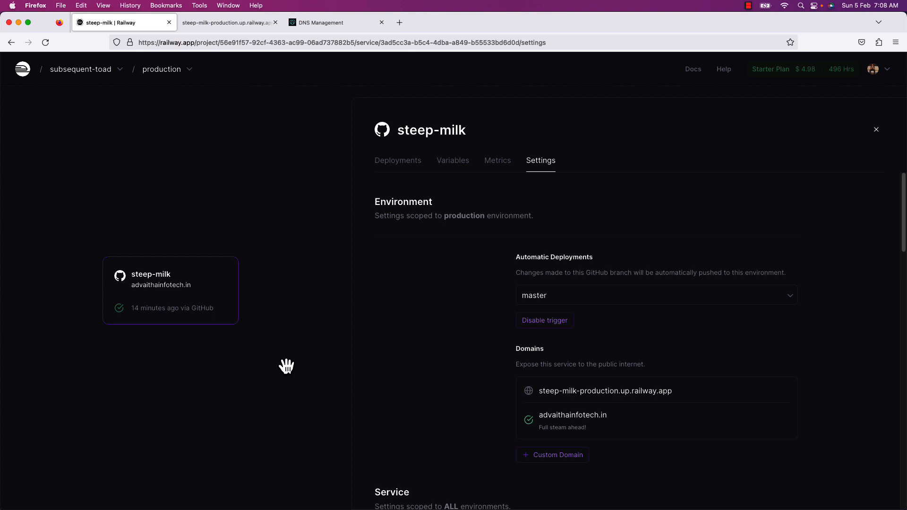
mouse_move(358, 72)
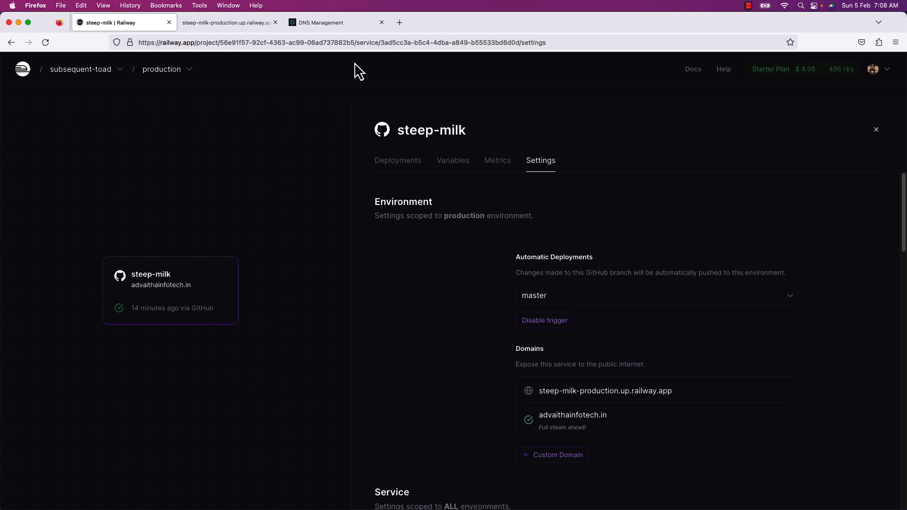
mouse_move(572, 415)
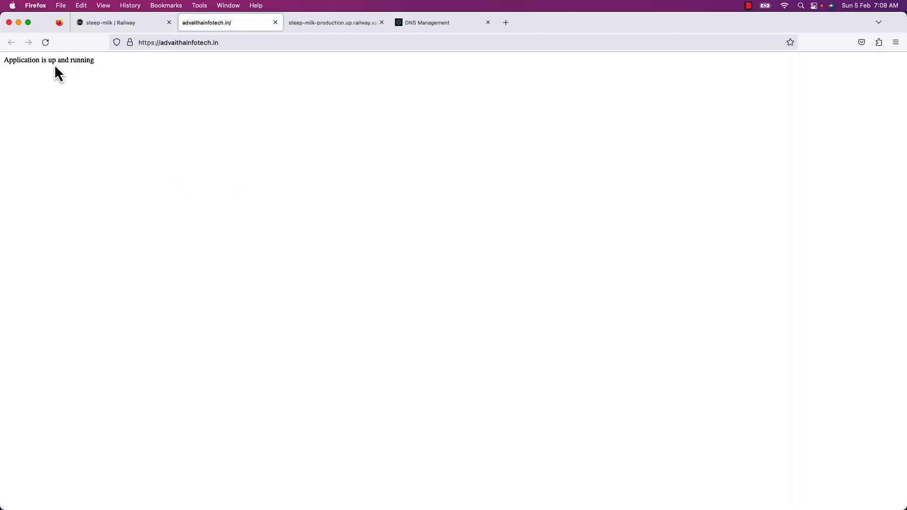
mouse_move(194, 64)
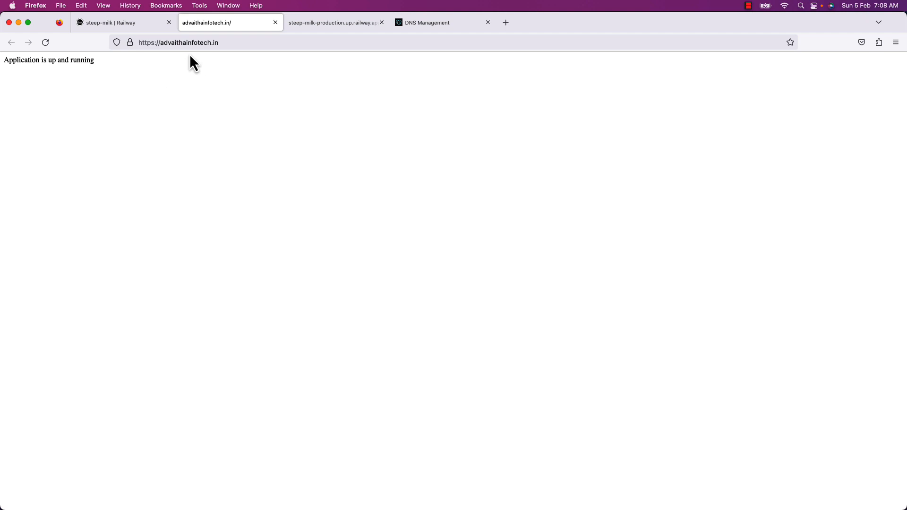
mouse_move(184, 60)
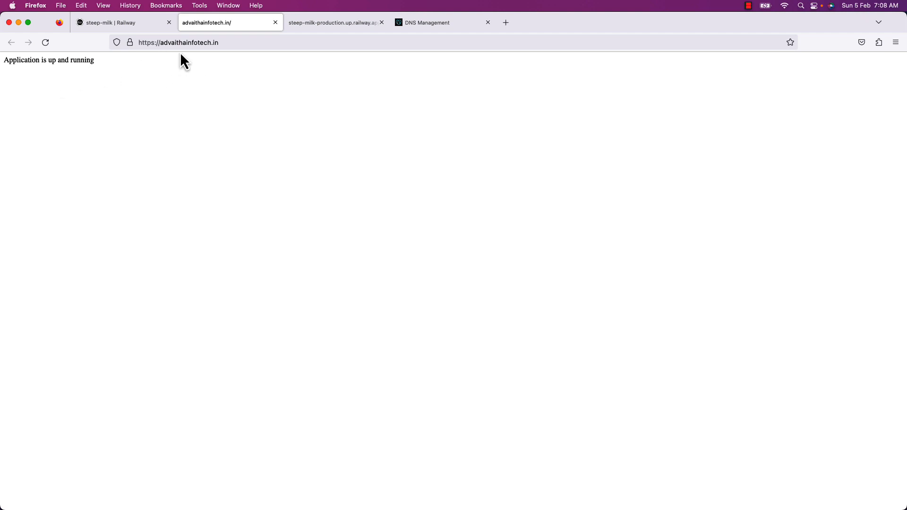
mouse_move(97, 85)
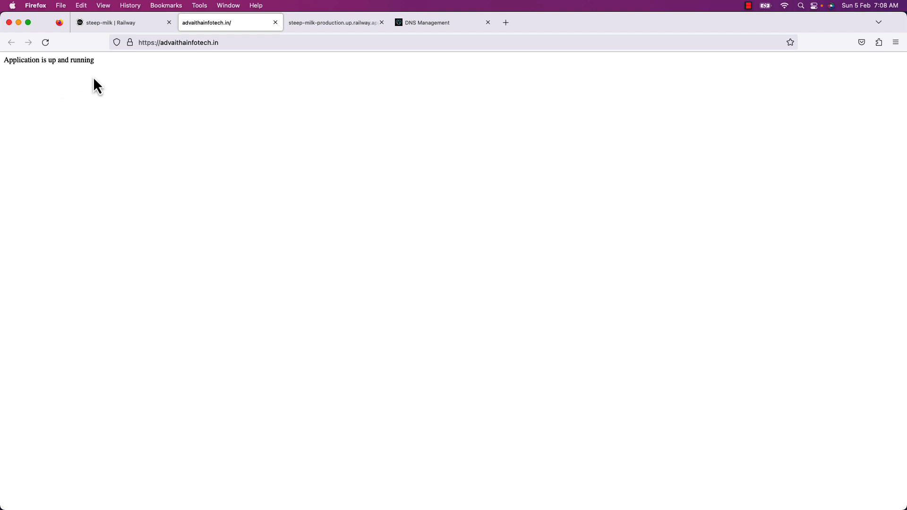
mouse_move(49, 86)
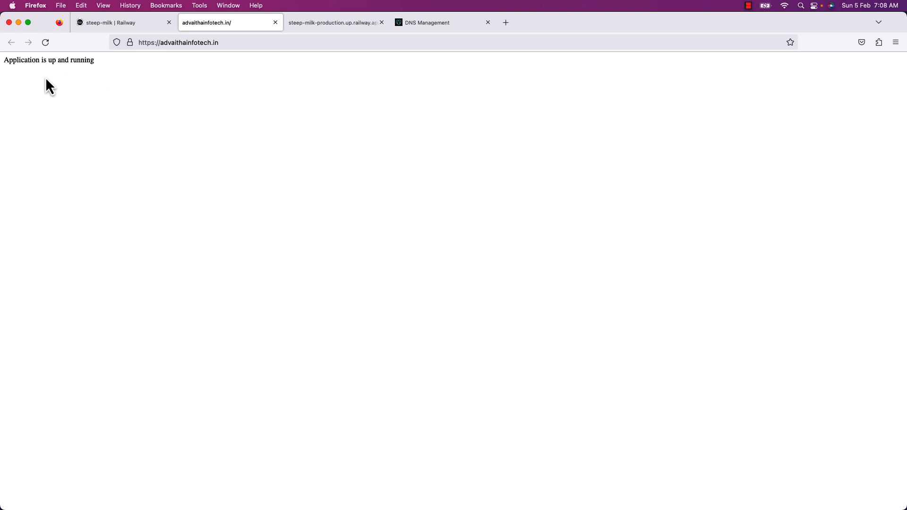
mouse_move(36, 65)
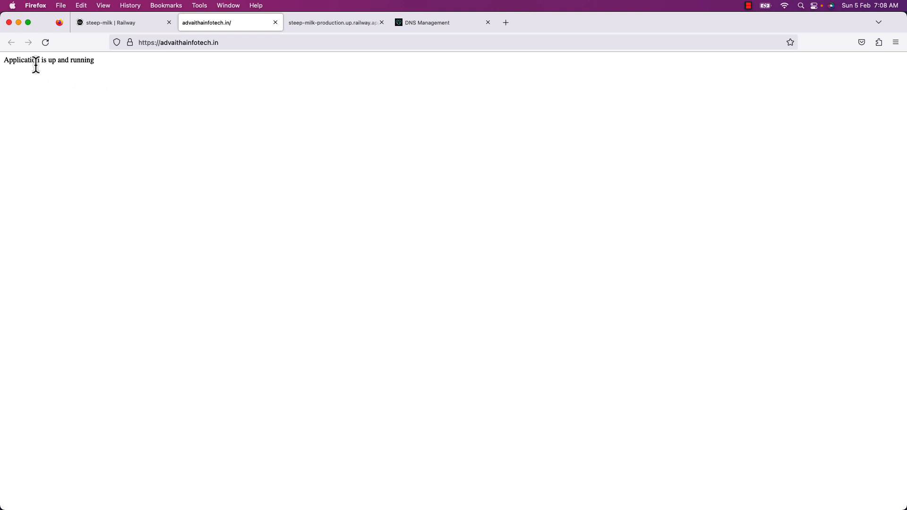
- Return to Railway's steep-milk settings showing advaithainfotech.in verified
left_click(110, 22)
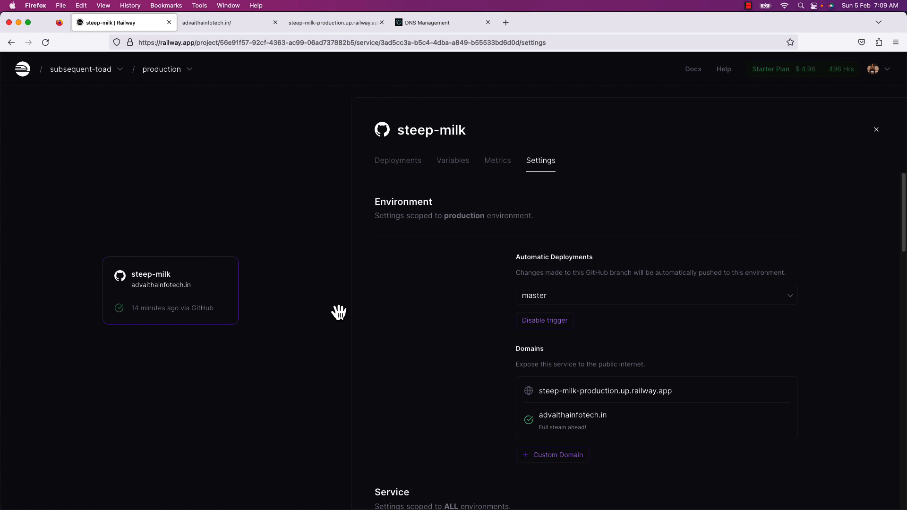
mouse_move(180, 178)
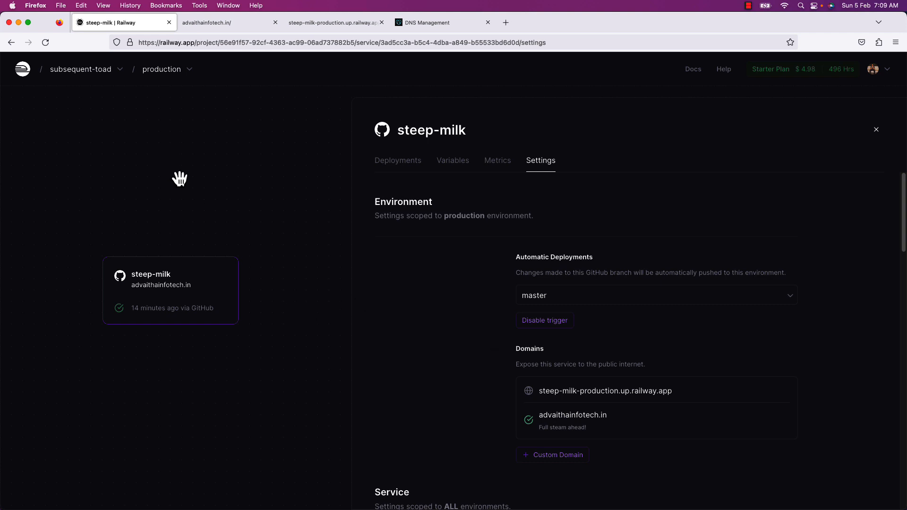
mouse_move(211, 213)
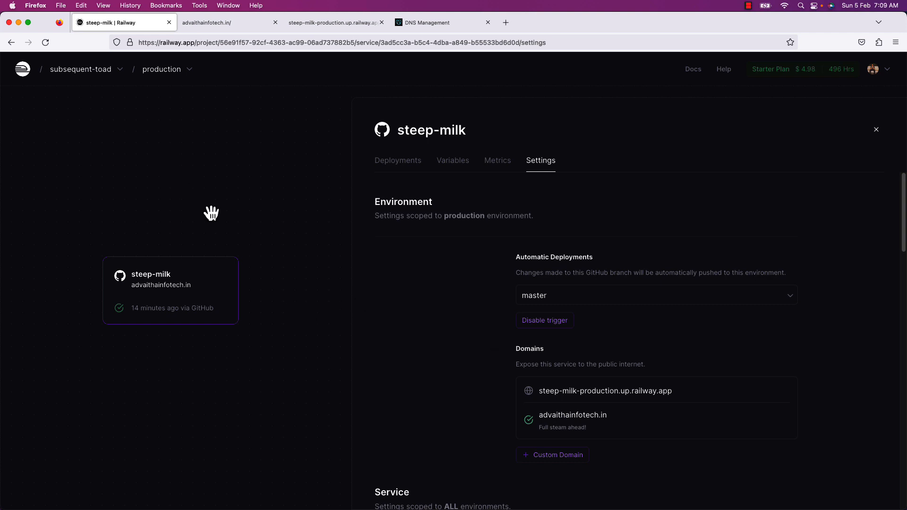